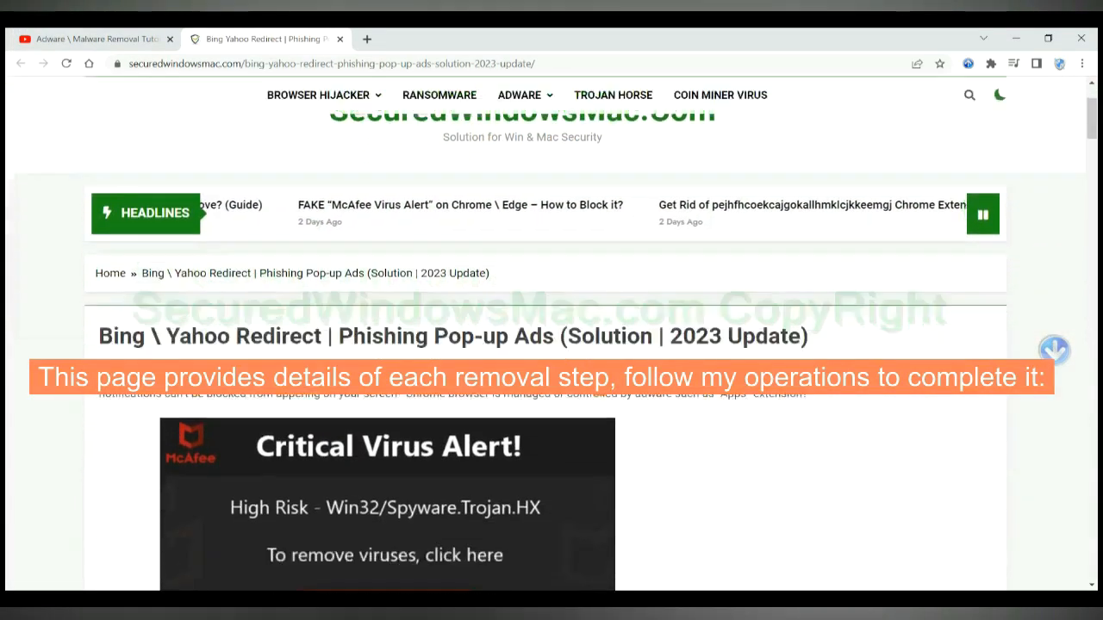
Scroll the guide down to the SpyHunter download buttons for Windows and Mac.
{"action": "scroll", "scroll_direction": "down", "scroll_amount": 3}
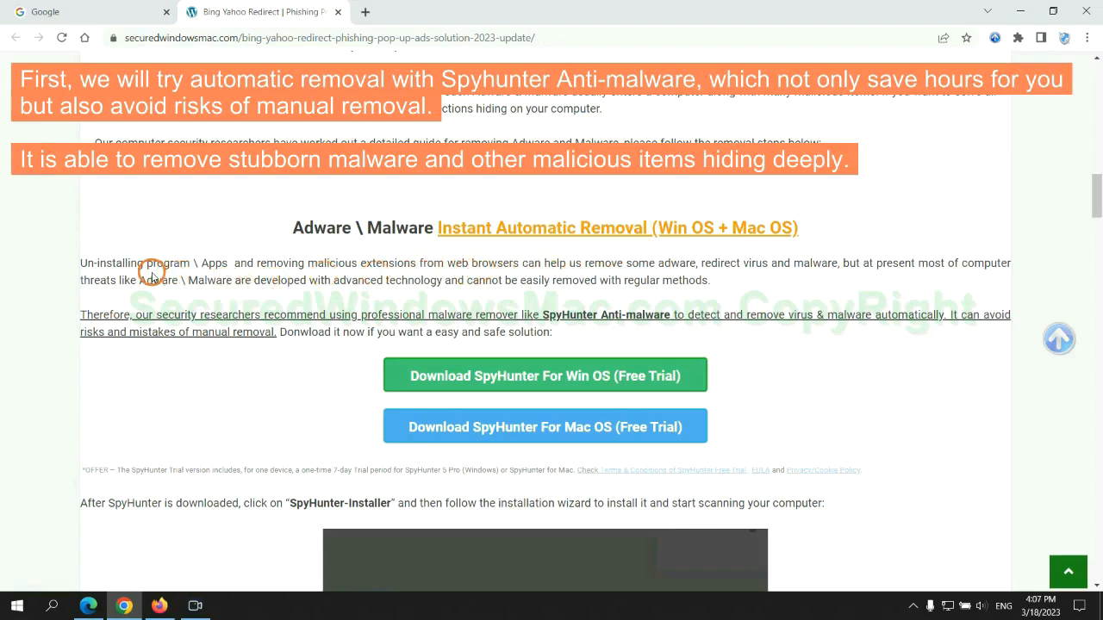
{"action": "mouse_move", "coordinate": [393, 274]}
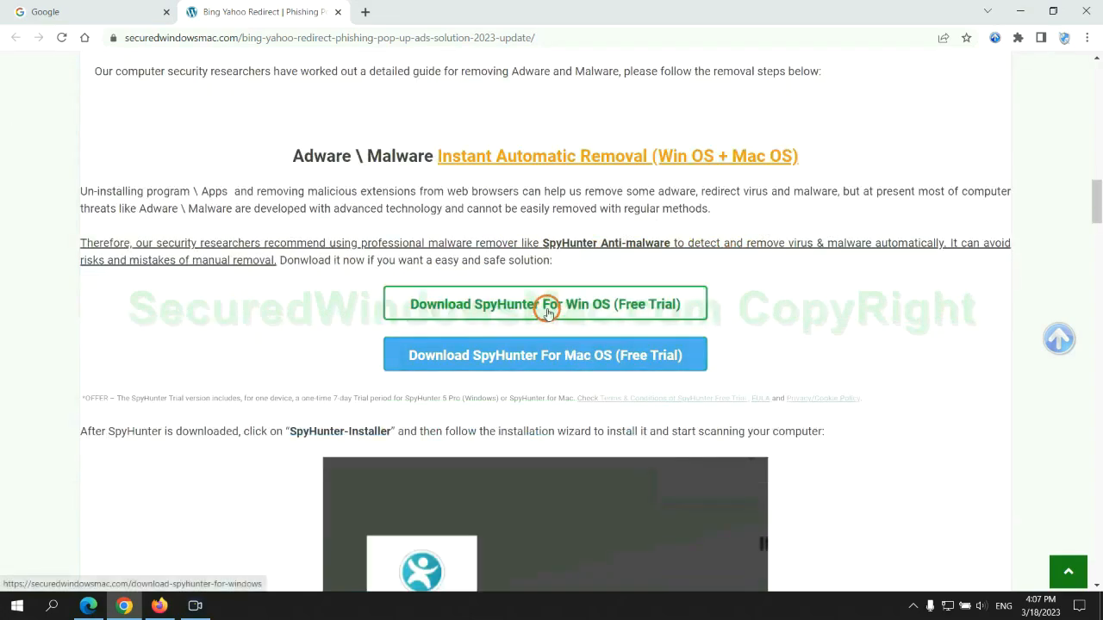
Install SpyHunter 5 through Continue and Accept & Install, reaching its home screen.
{"action": "scroll", "scroll_direction": "down", "scroll_amount": 3}
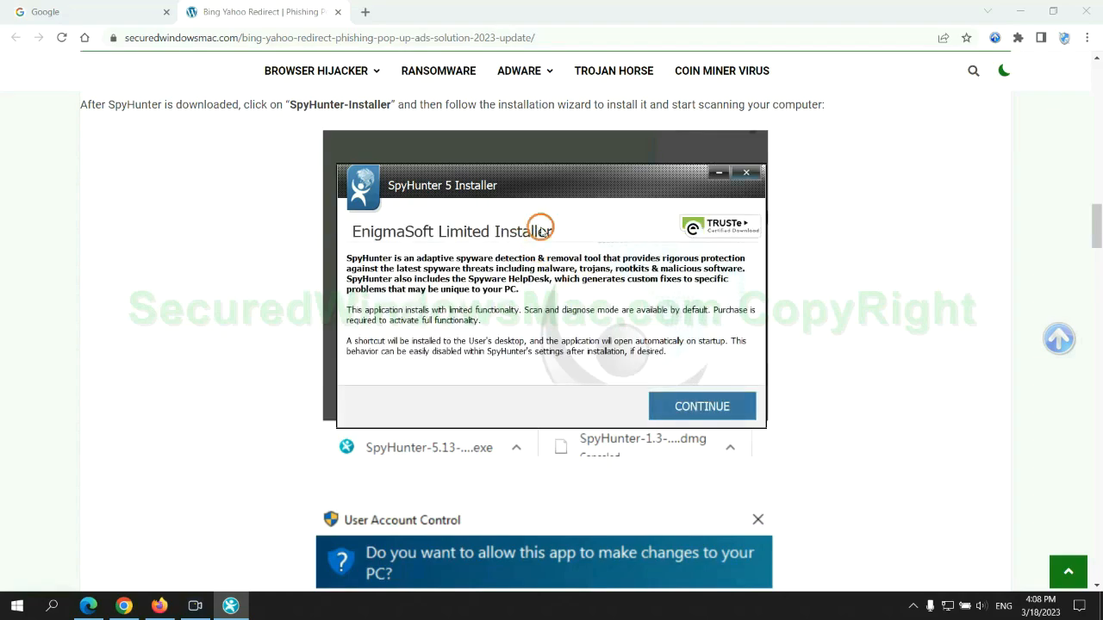
{"action": "left_click", "coordinate": [701, 406]}
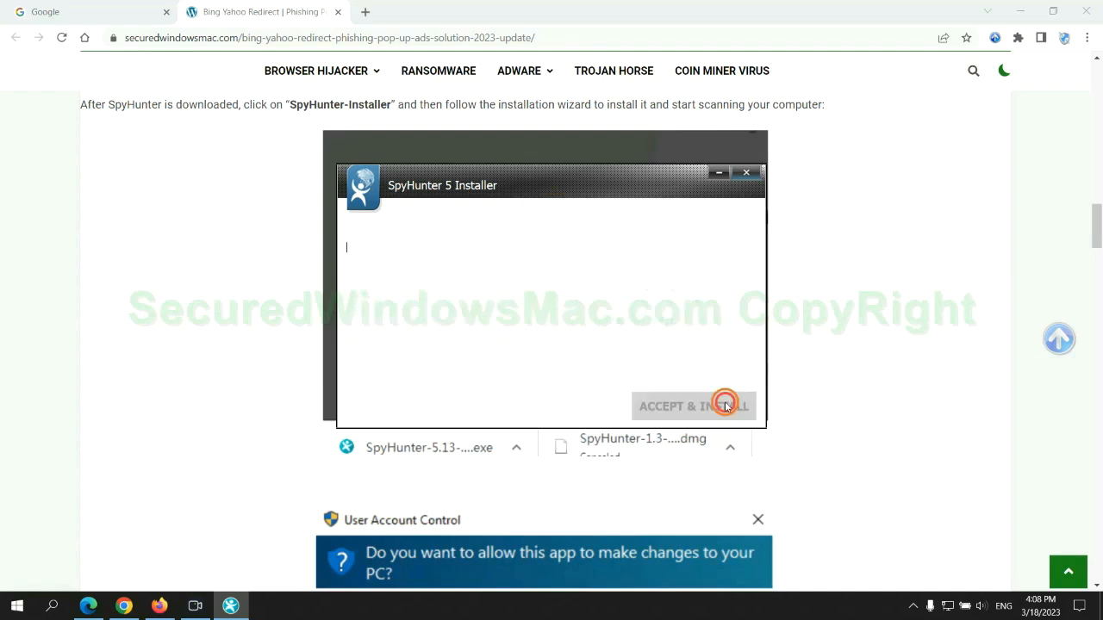
{"action": "left_click", "coordinate": [560, 369]}
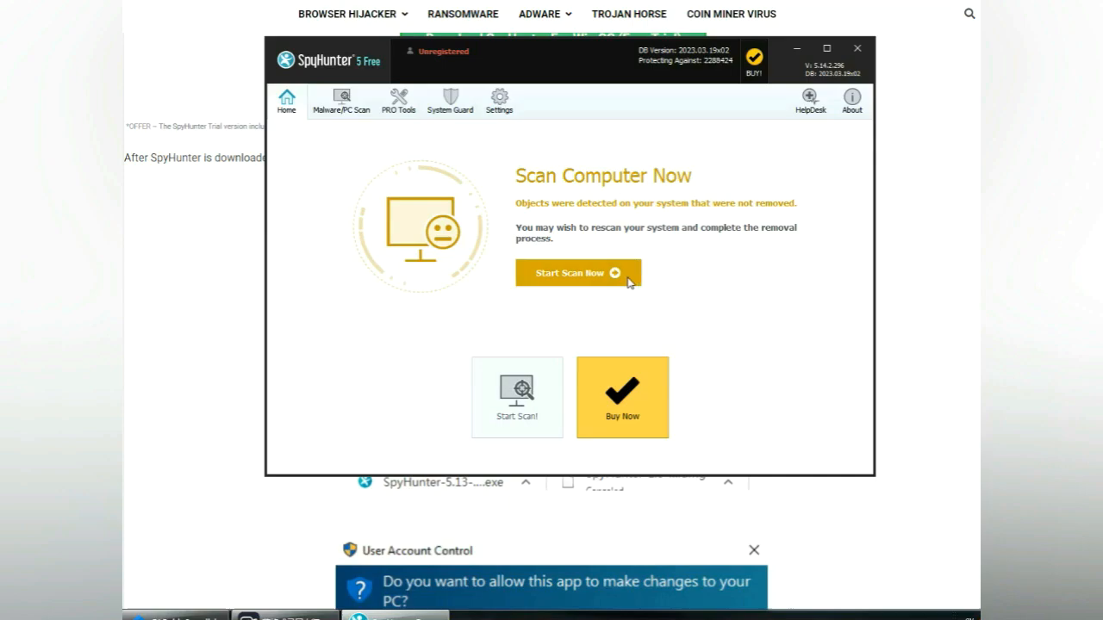
Run the SpyHunter scan, move past the 703 issues, and choose the 7-day free trial.
{"action": "left_click", "coordinate": [577, 272]}
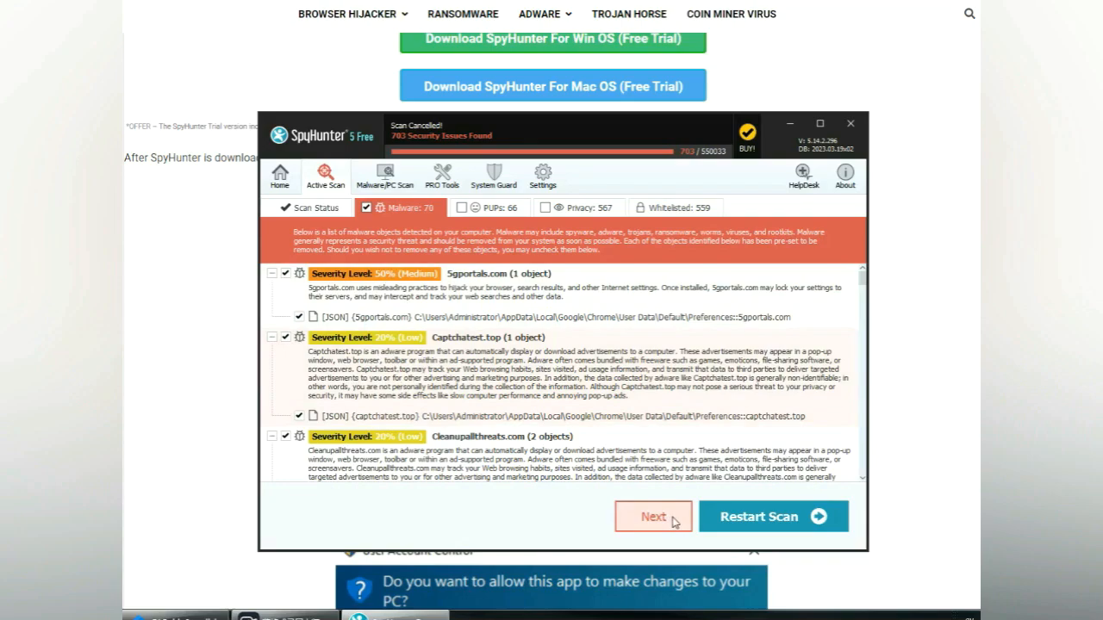
{"action": "left_click", "coordinate": [652, 516]}
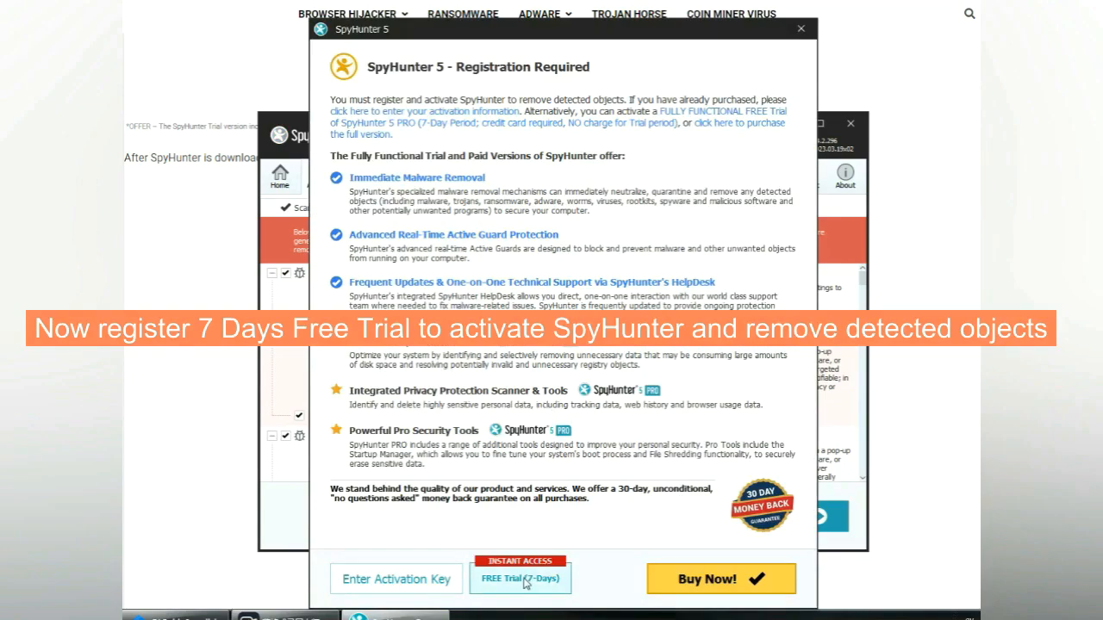
{"action": "left_click", "coordinate": [519, 578]}
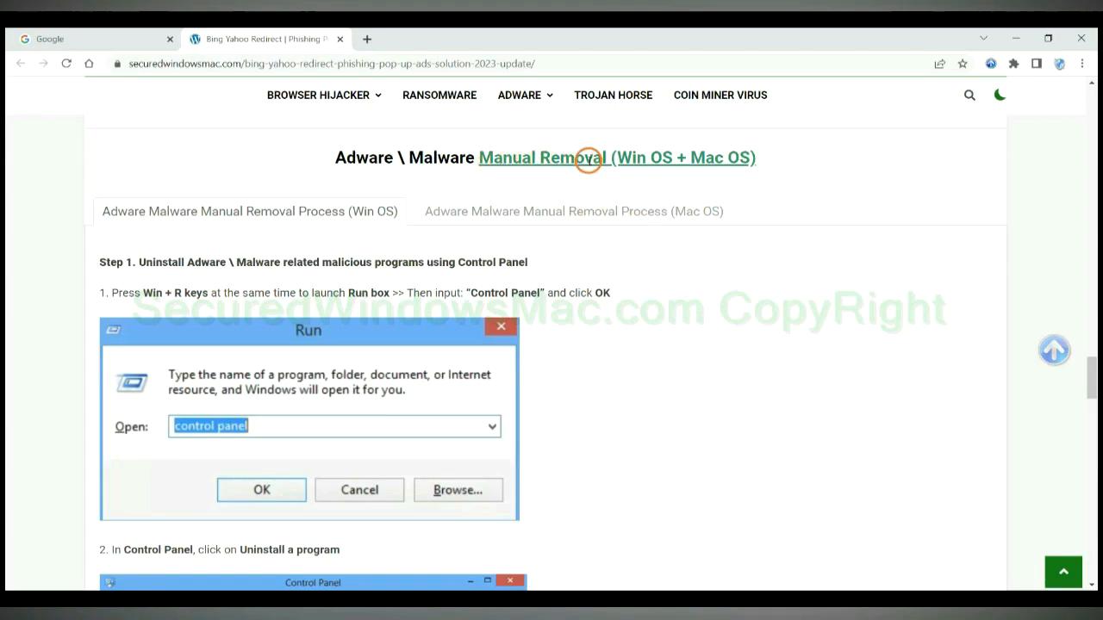
{"action": "mouse_move", "coordinate": [642, 177]}
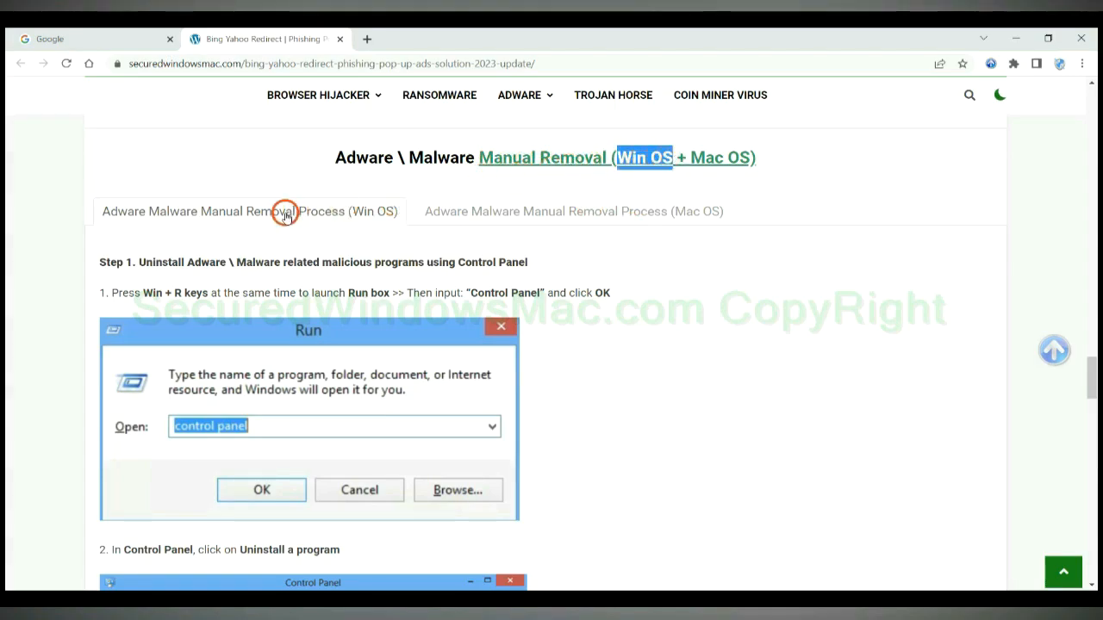
{"action": "mouse_move", "coordinate": [207, 228]}
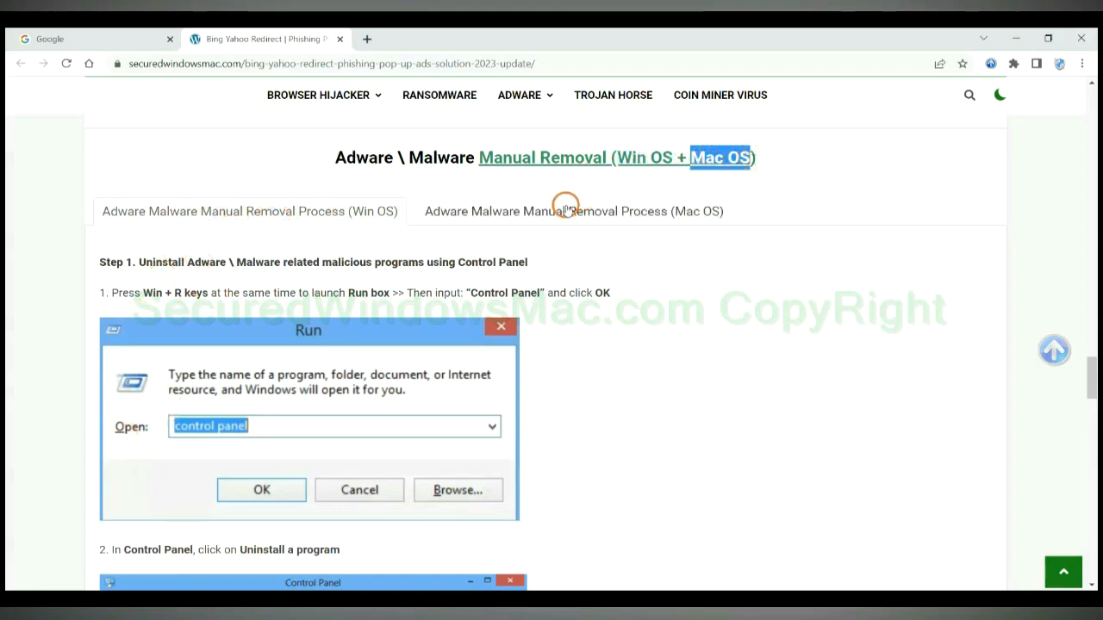
Check Programs and Features, select Lantern, and close the installed programs list.
{"action": "left_click", "coordinate": [573, 211]}
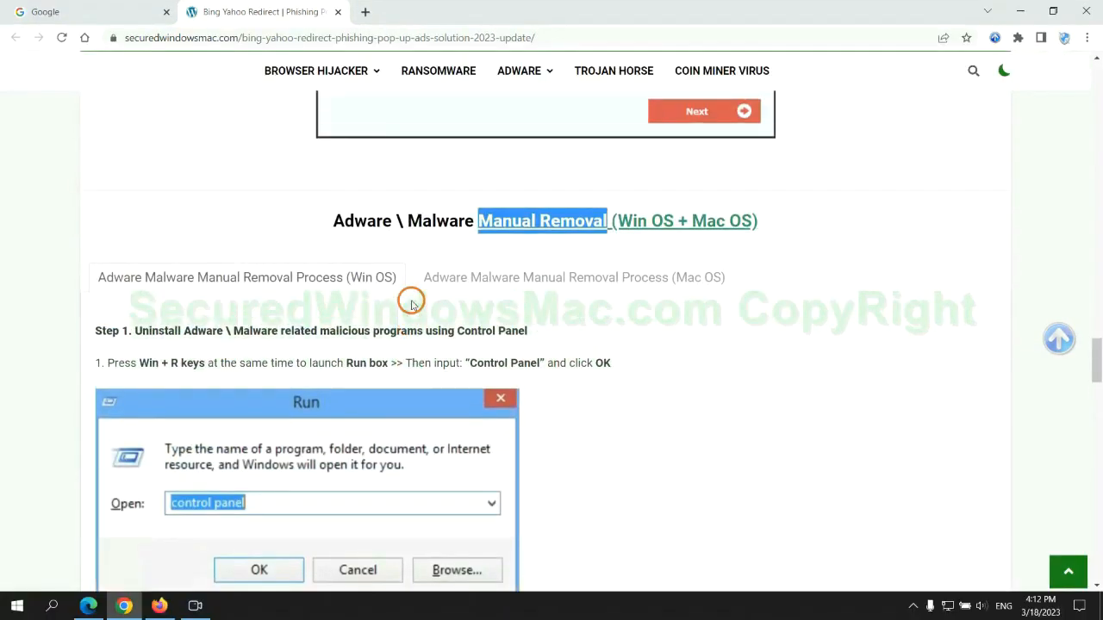
{"action": "mouse_move", "coordinate": [347, 290]}
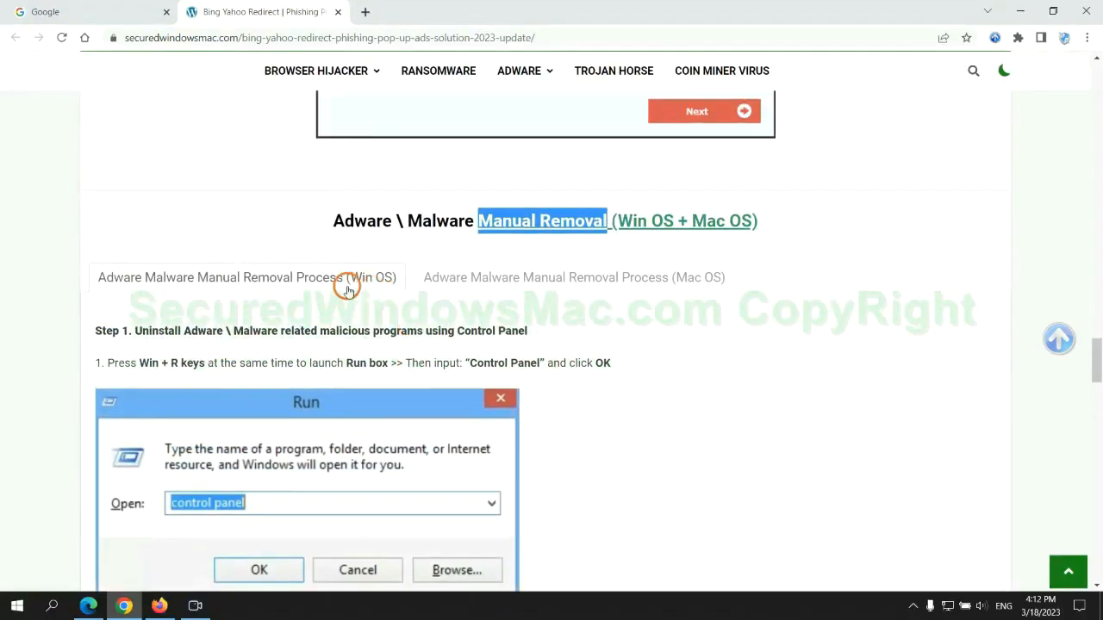
{"action": "scroll", "scroll_direction": "down", "scroll_amount": 3}
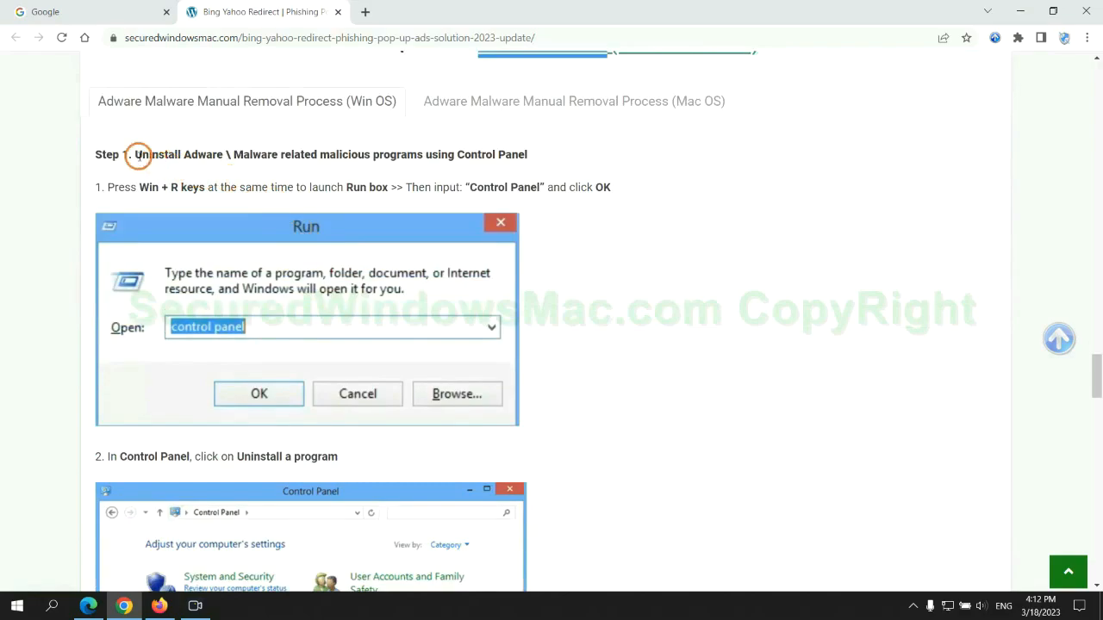
{"action": "left_click_drag", "start_coordinate": [134, 155], "coordinate": [316, 154]}
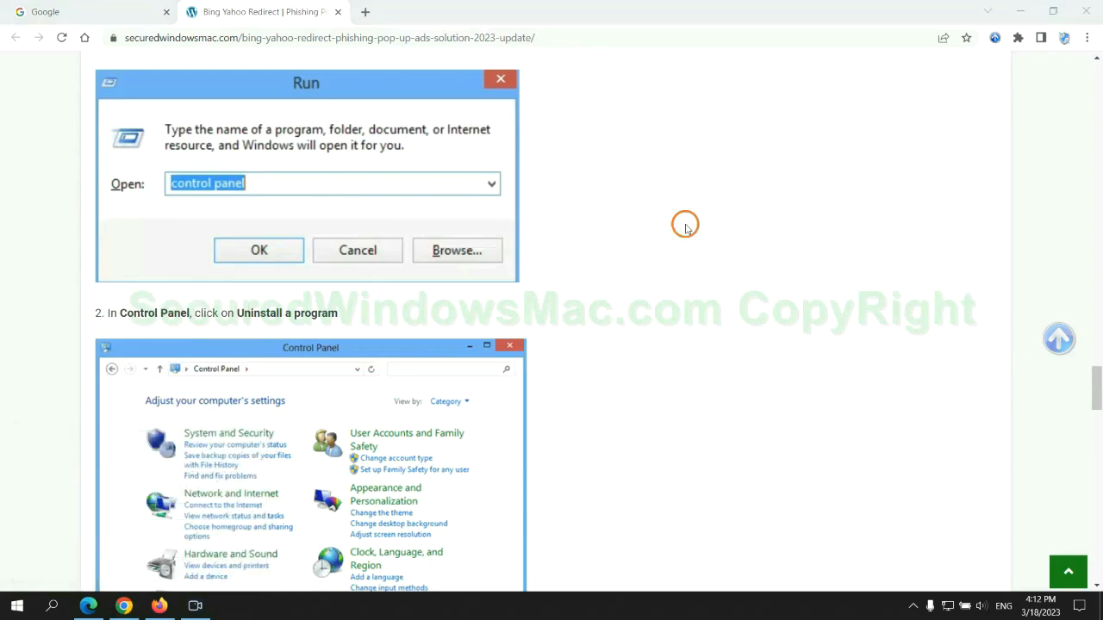
{"action": "left_click", "coordinate": [259, 250]}
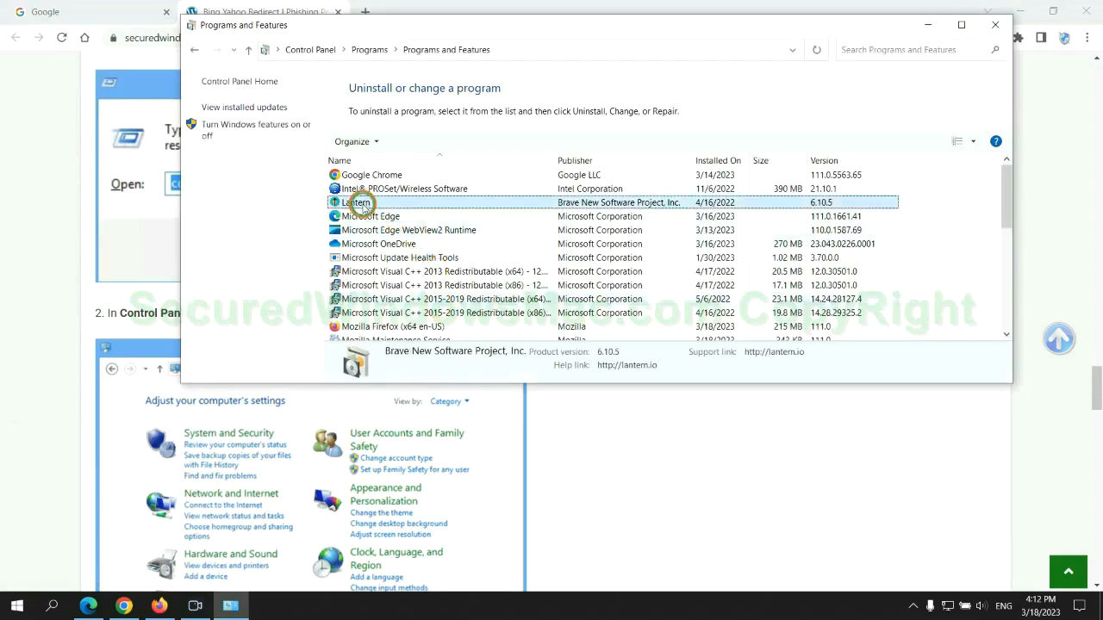
{"action": "left_click", "coordinate": [356, 203]}
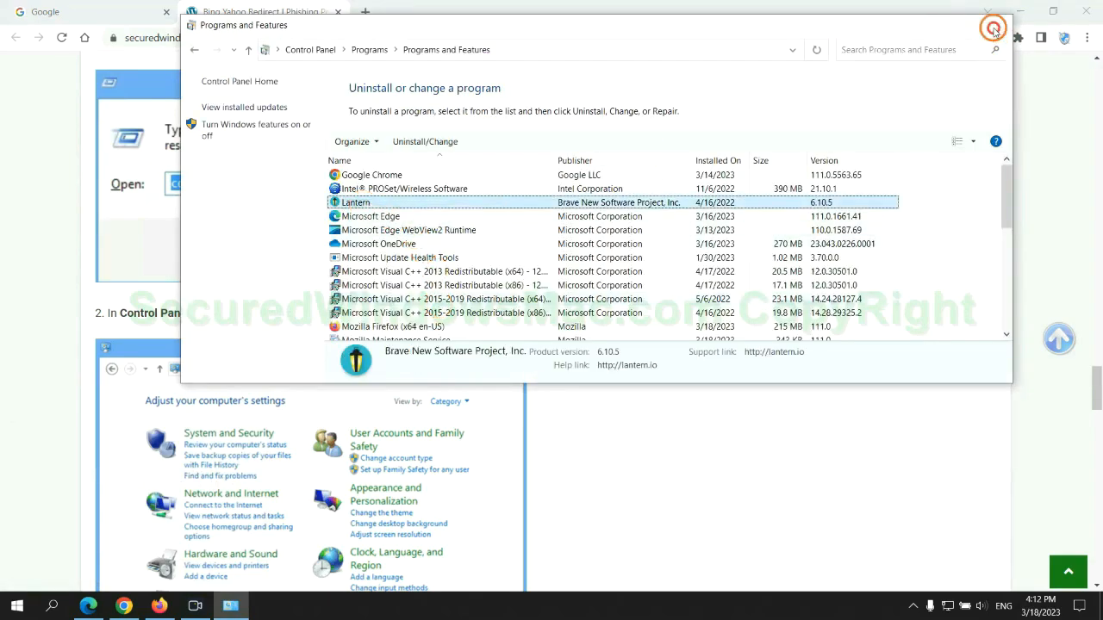
{"action": "left_click", "coordinate": [993, 27]}
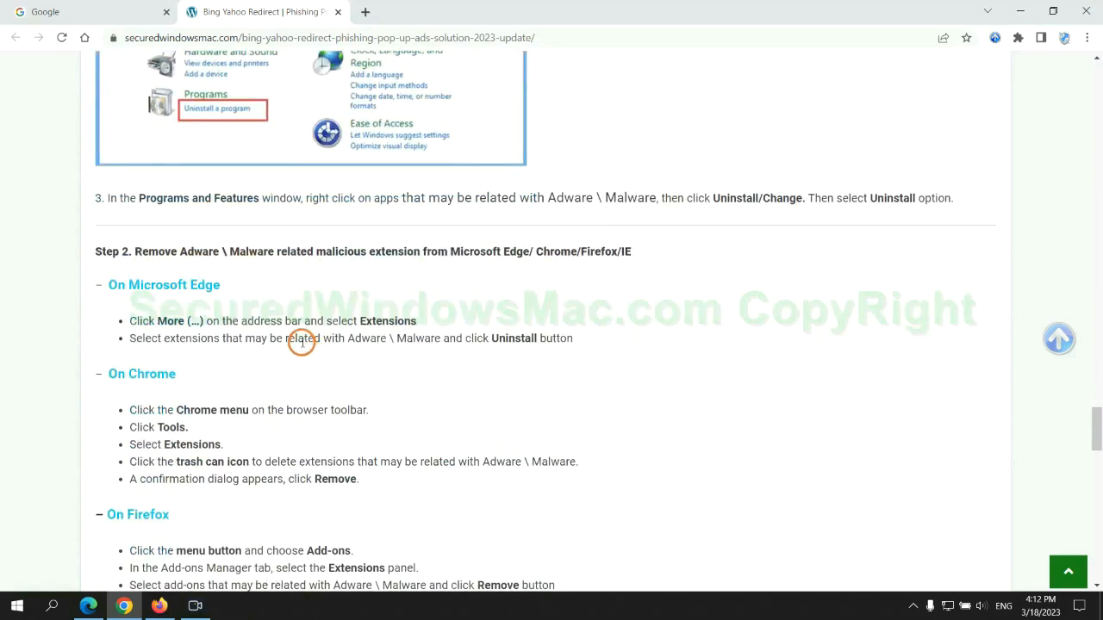
Launch Microsoft Edge from the taskbar, landing on the Google home page.
{"action": "double_click", "coordinate": [366, 251]}
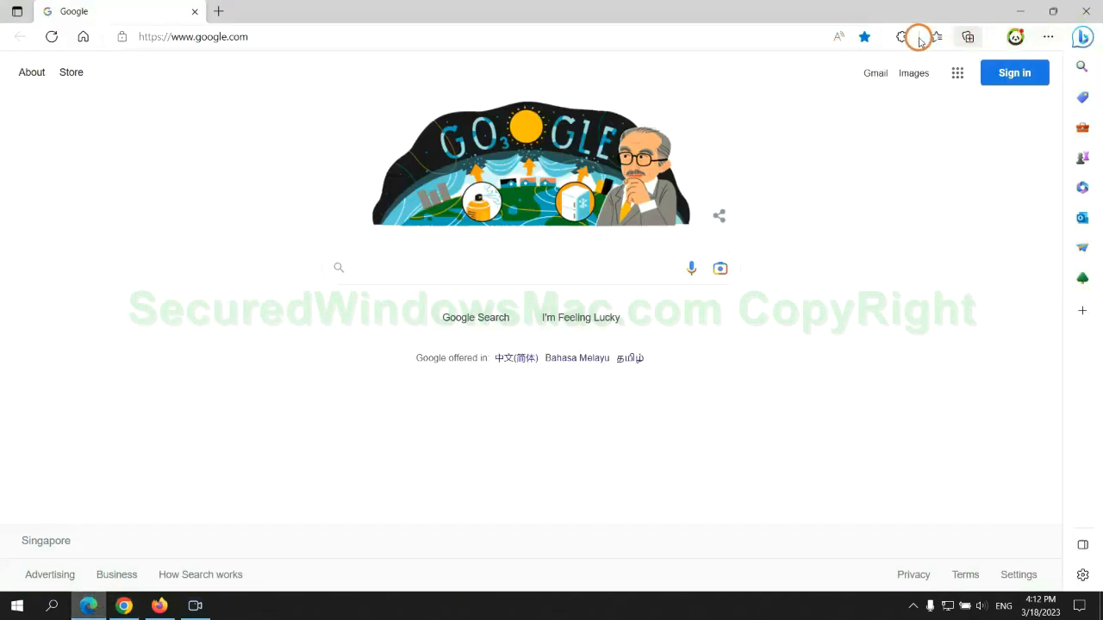
Remove and confirm removing the McAfee WebAdvisor extension in Edge's extension manager.
{"action": "left_click", "coordinate": [912, 38]}
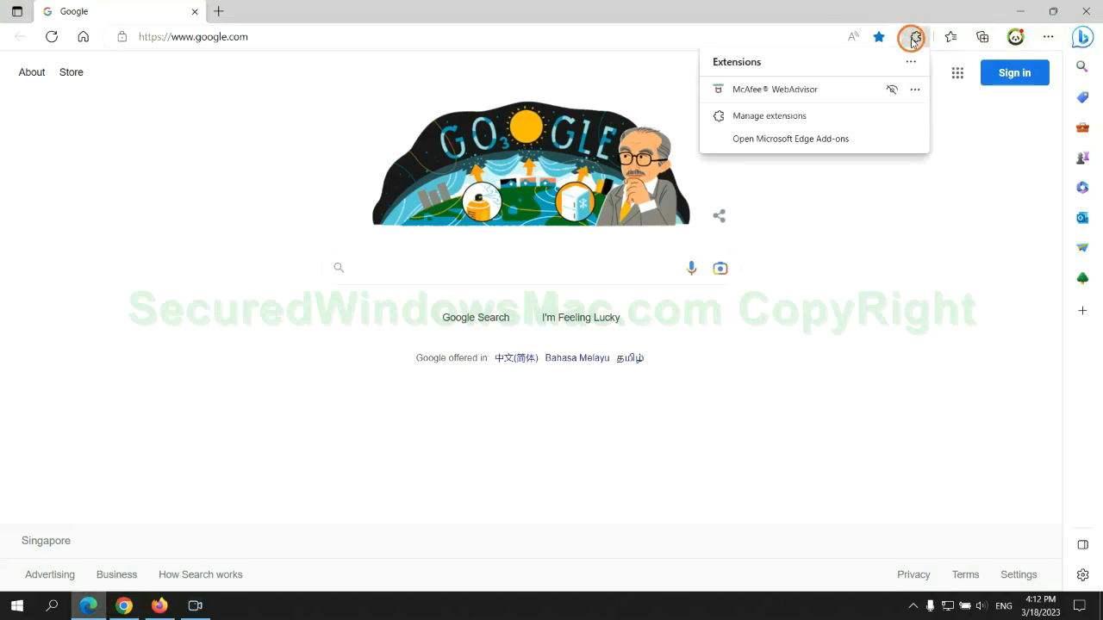
{"action": "left_click", "coordinate": [768, 115]}
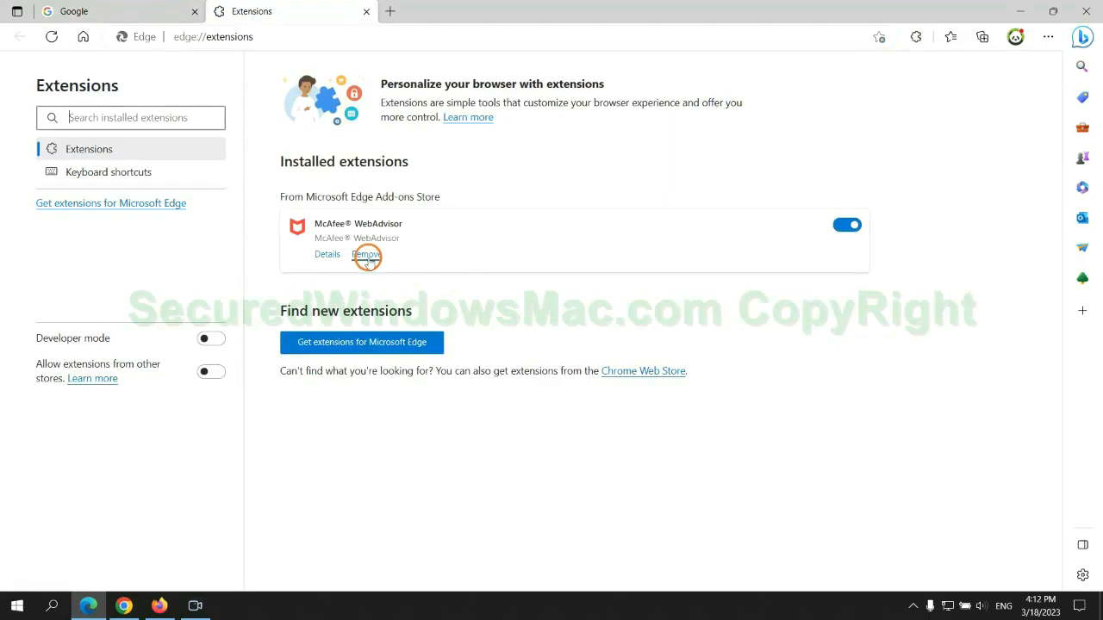
{"action": "left_click", "coordinate": [366, 254]}
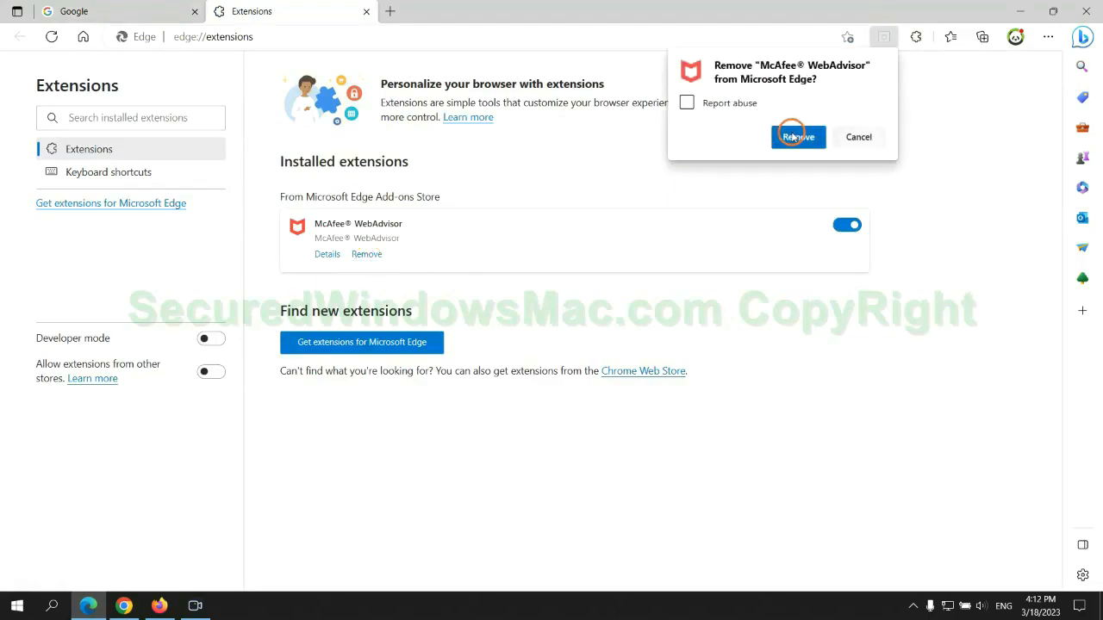
{"action": "left_click", "coordinate": [797, 136]}
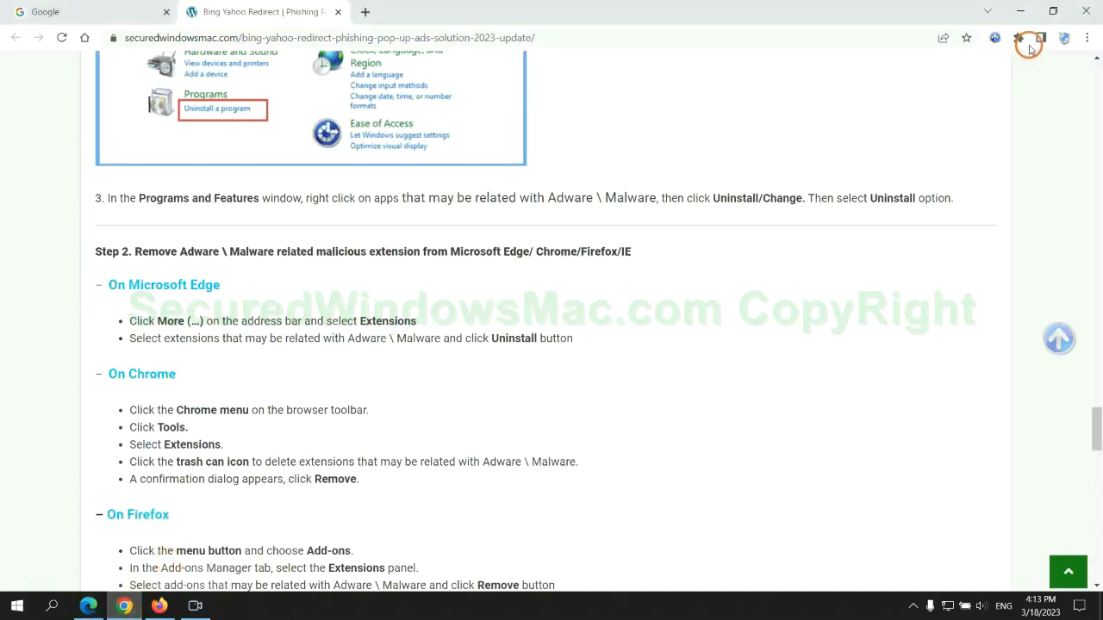
Remove the Ecosia extension from Chrome's extension management page.
{"action": "left_click", "coordinate": [1017, 38]}
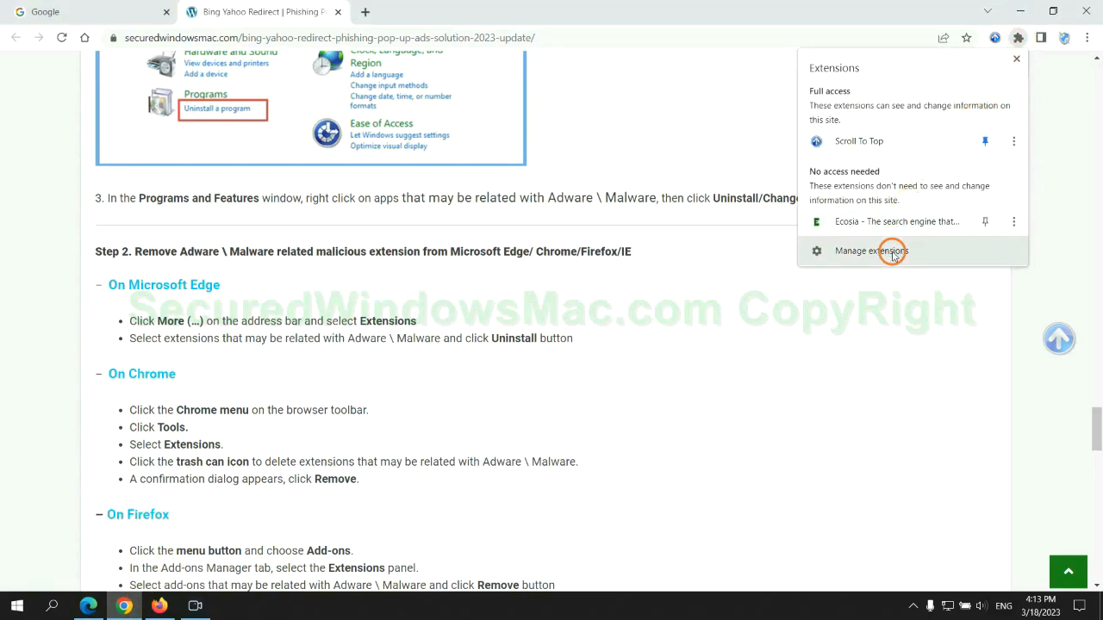
{"action": "left_click", "coordinate": [871, 251]}
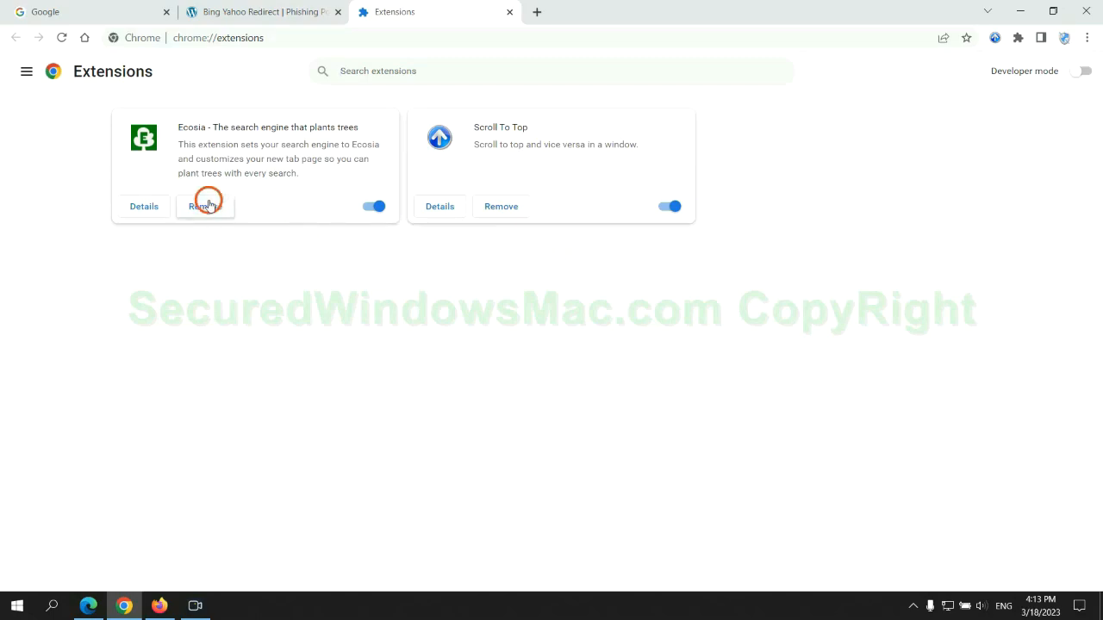
{"action": "left_click", "coordinate": [206, 206]}
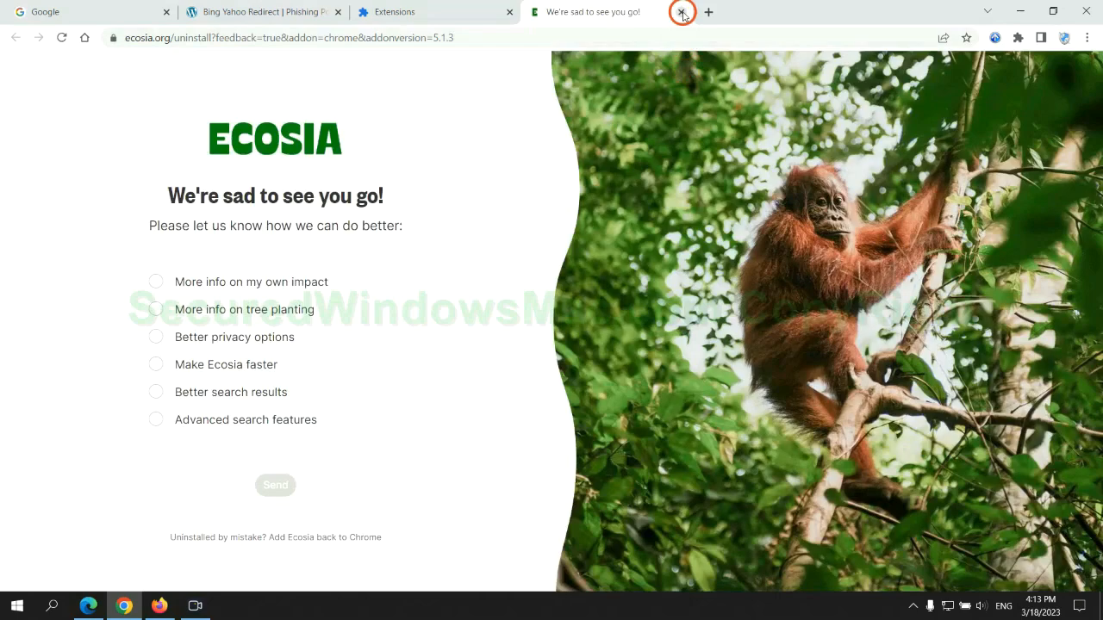
{"action": "left_click", "coordinate": [159, 605]}
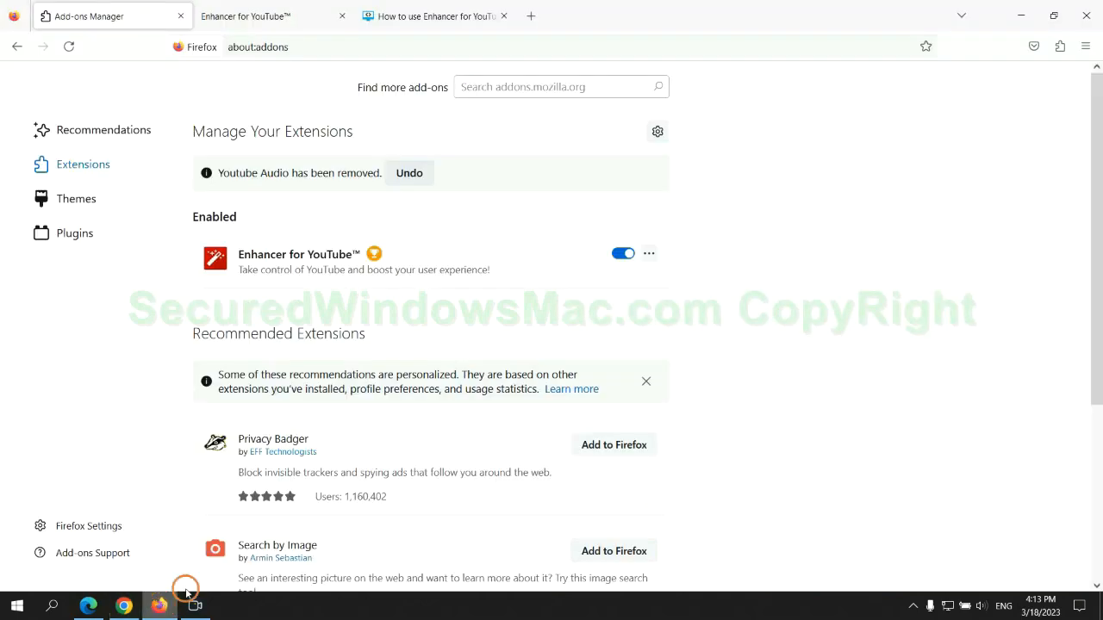
{"action": "mouse_move", "coordinate": [1058, 46]}
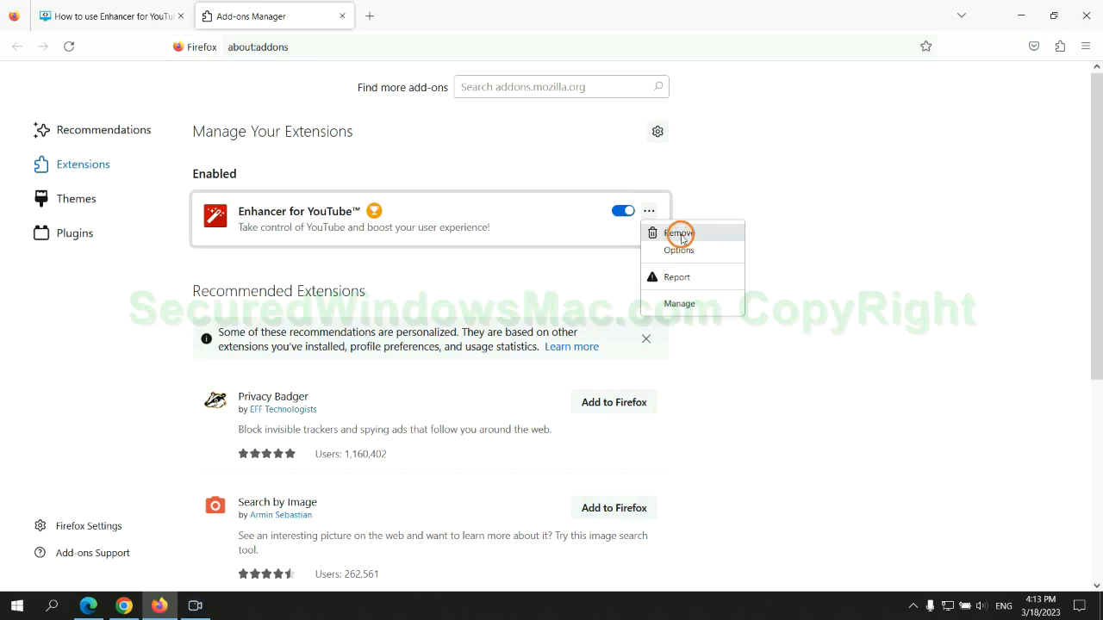
Remove Enhancer for YouTube from Firefox's add-ons manager.
{"action": "left_click", "coordinate": [680, 233]}
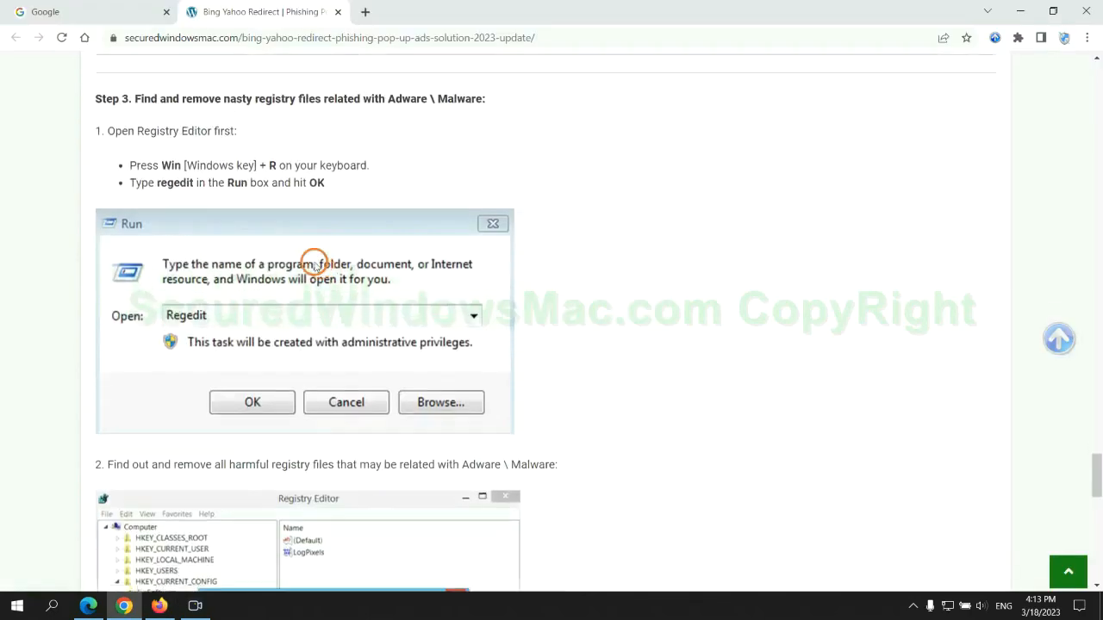
{"action": "mouse_move", "coordinate": [224, 198]}
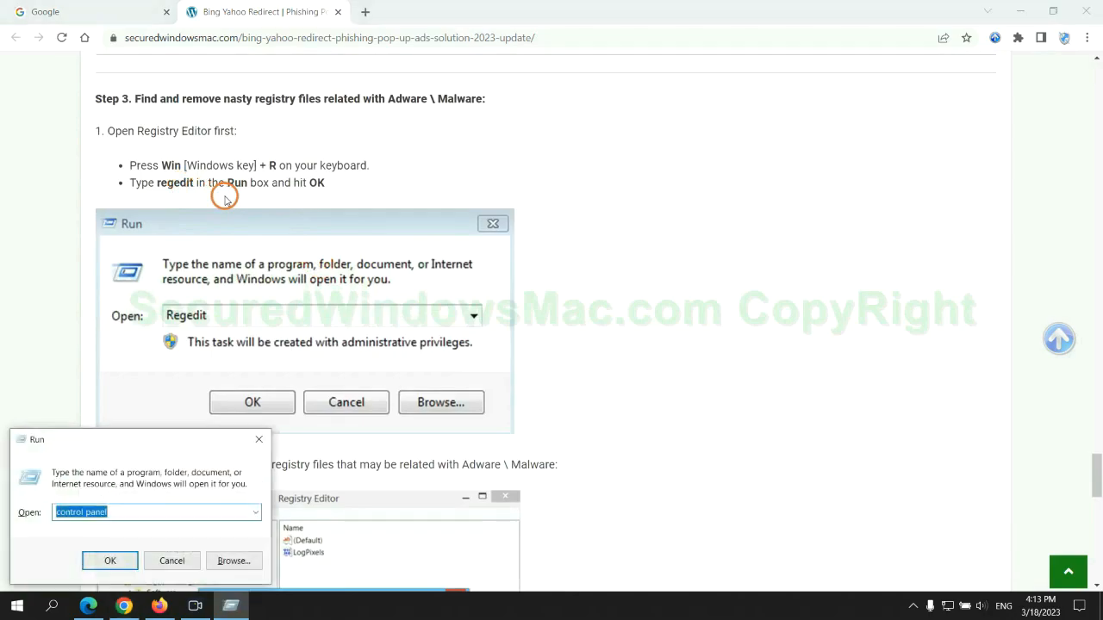
Launch Registry Editor by running regedit.
{"action": "type", "text": "regedit"}
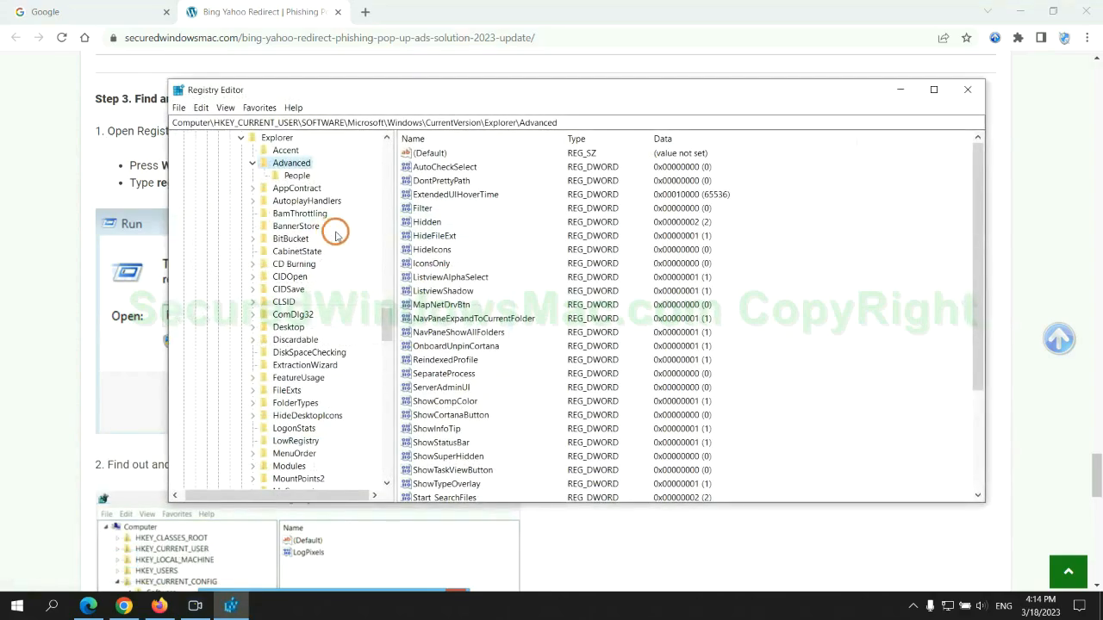
Search the registry for 'Apps', finding StoreAppsOnTaskbar, then scroll the guide onward.
{"action": "left_click", "coordinate": [201, 107]}
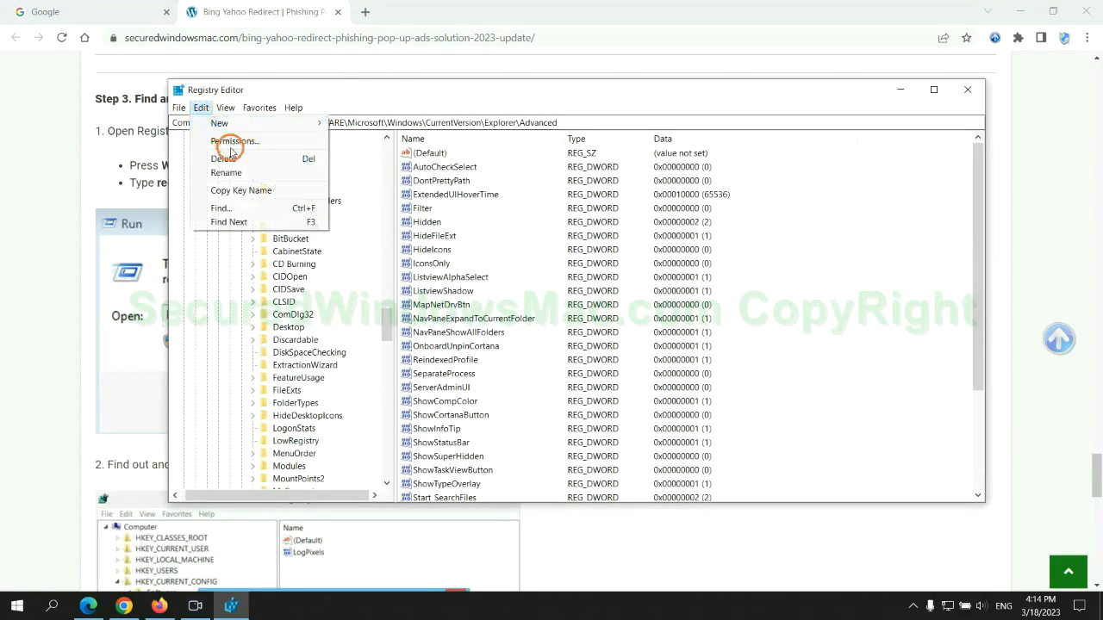
{"action": "left_click", "coordinate": [220, 207]}
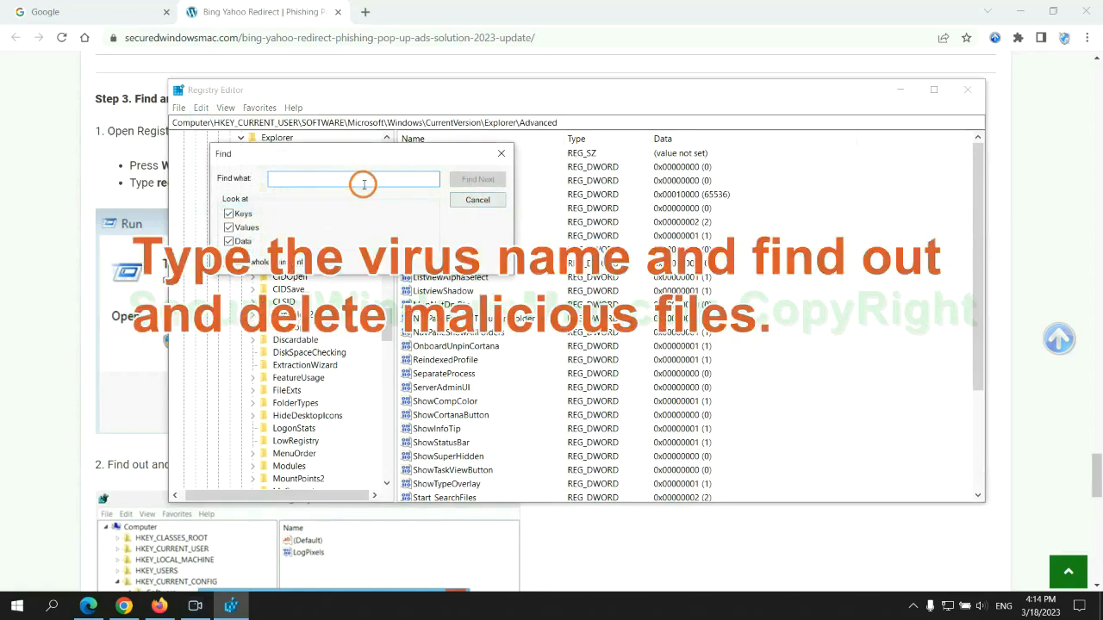
{"action": "type", "text": "Apps"}
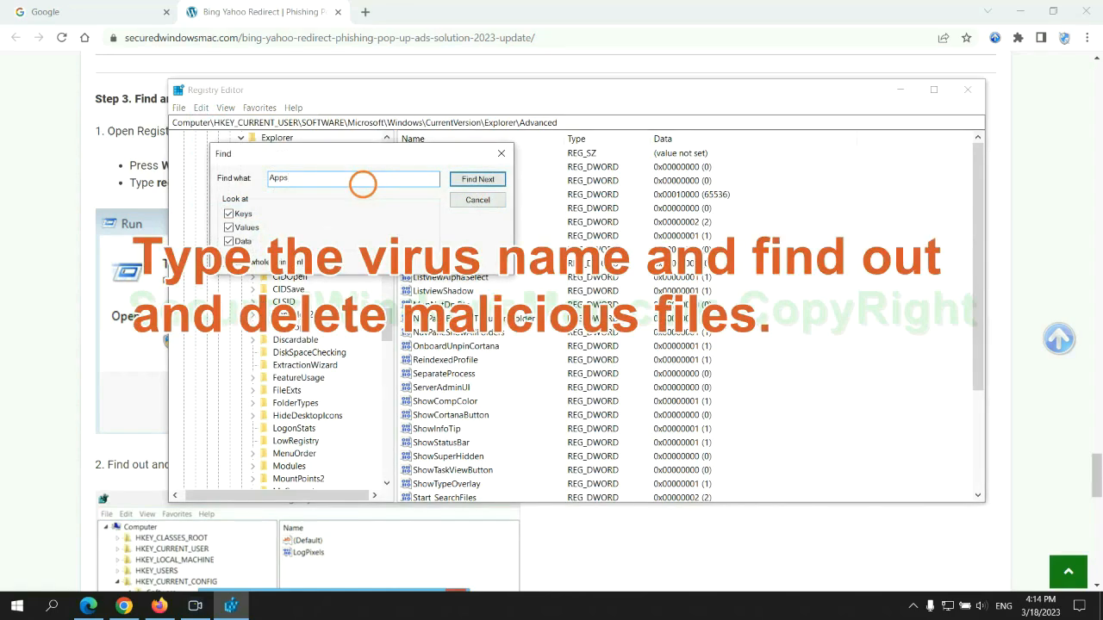
{"action": "left_click", "coordinate": [477, 179]}
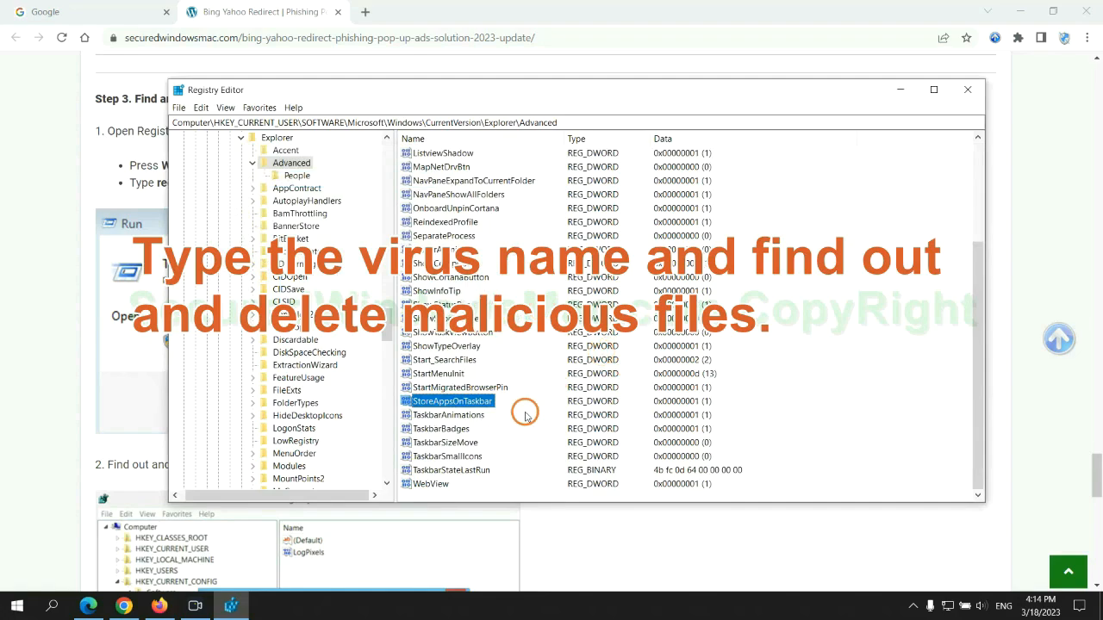
{"action": "right_click", "coordinate": [451, 401]}
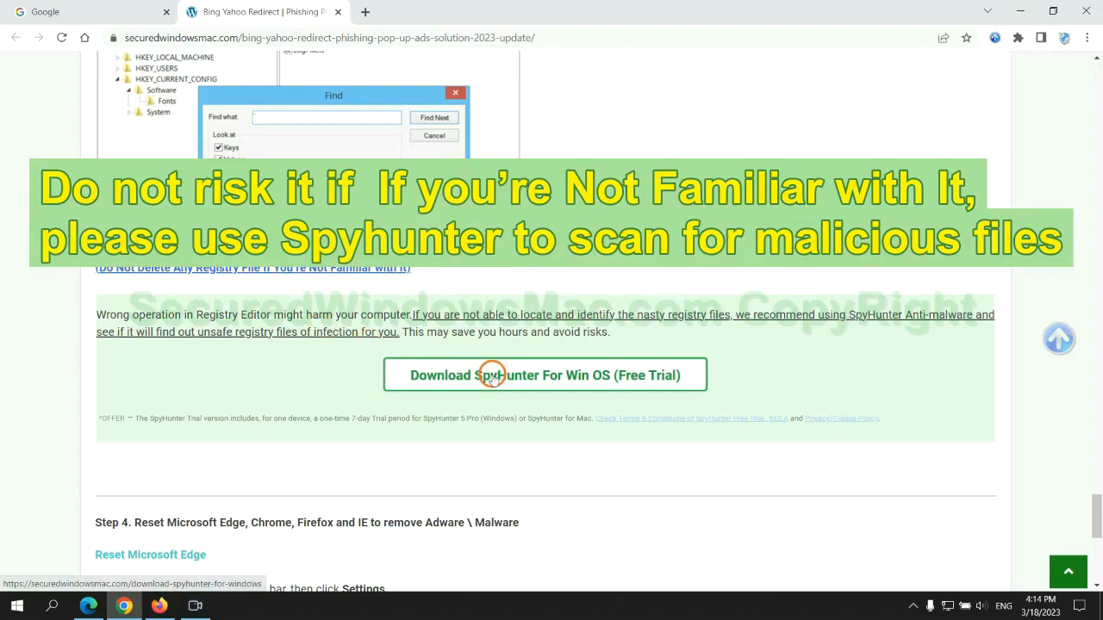
{"action": "scroll", "scroll_direction": "down", "scroll_amount": 3}
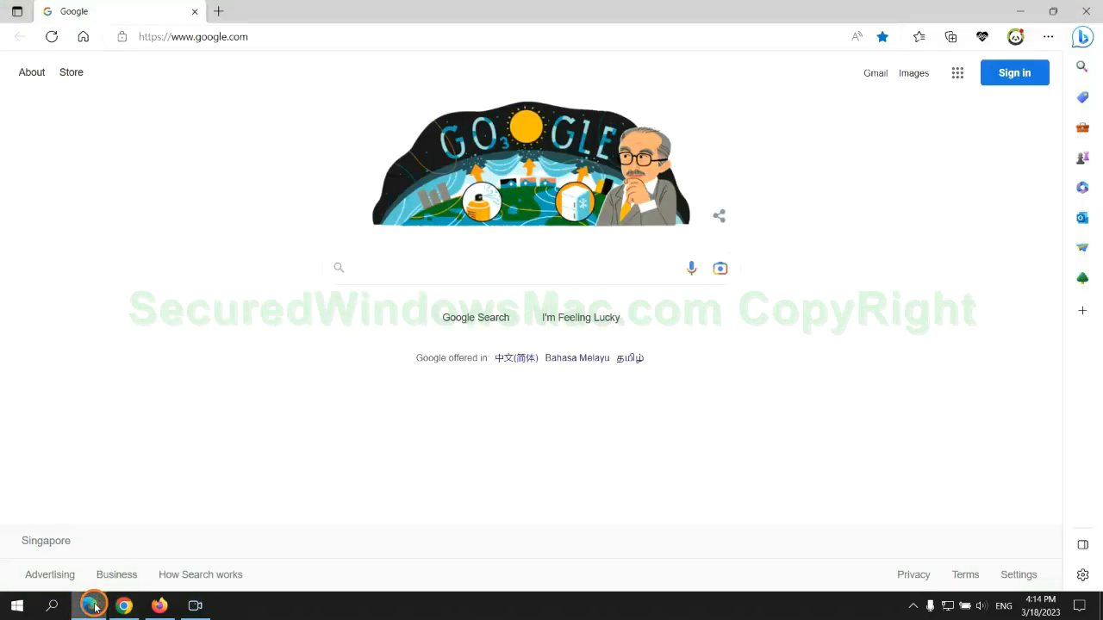
In Edge settings, open Privacy, search, and services and choose what browsing data to clear.
{"action": "left_click", "coordinate": [1047, 37]}
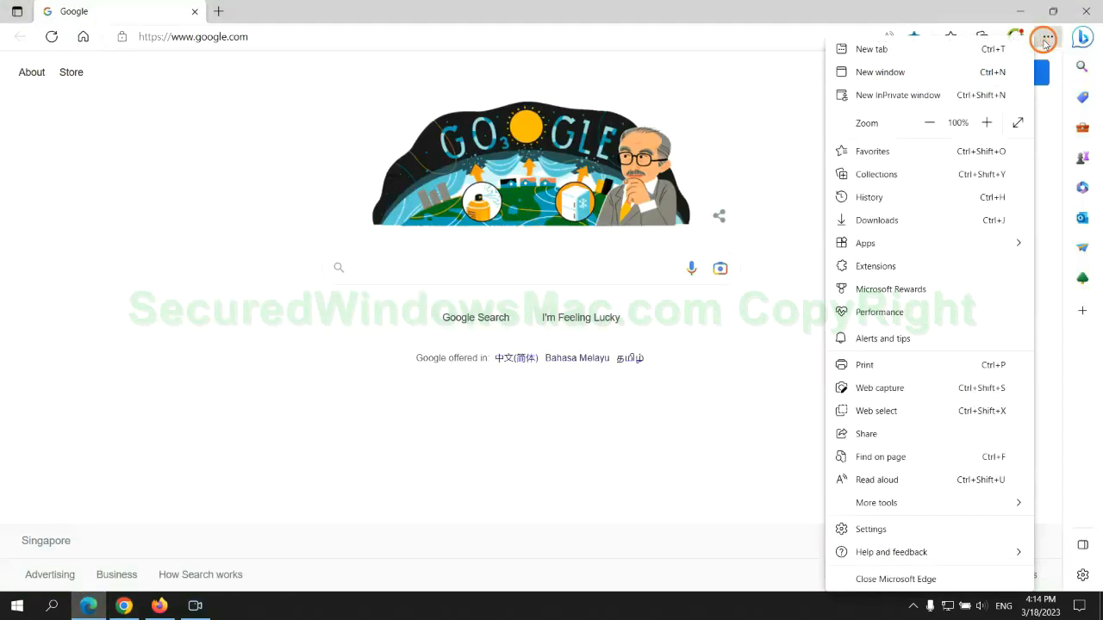
{"action": "left_click", "coordinate": [870, 528]}
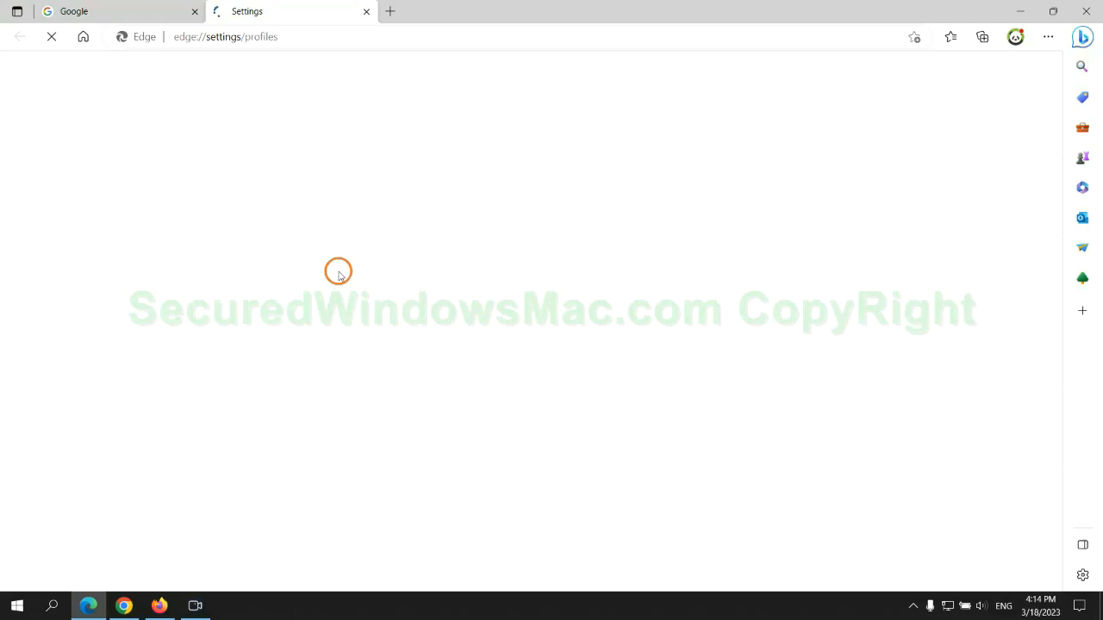
{"action": "left_click", "coordinate": [124, 172]}
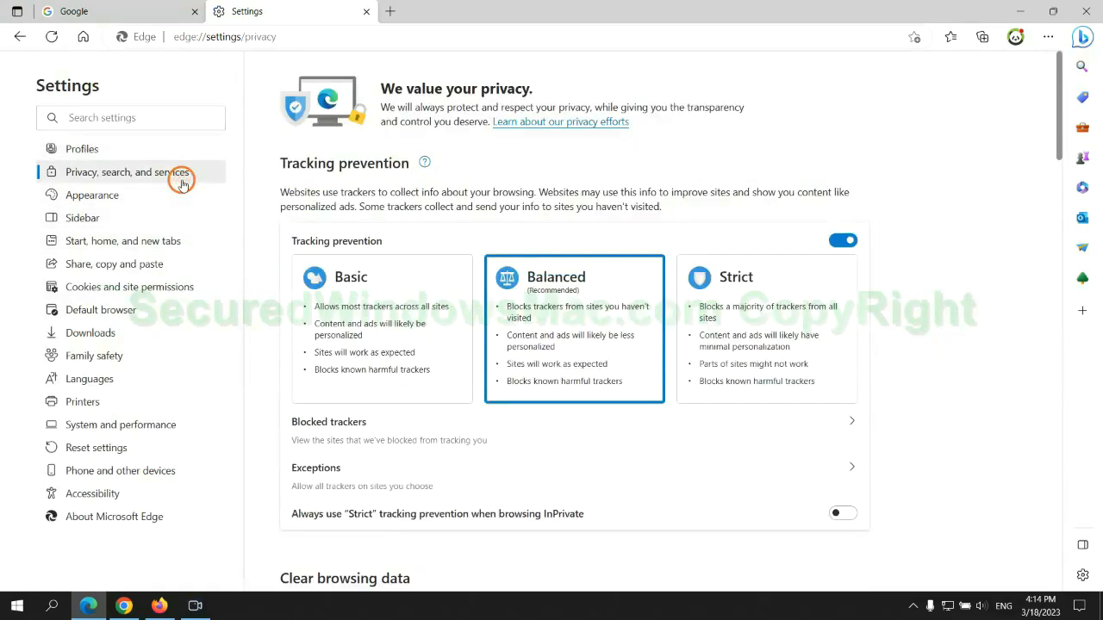
{"action": "scroll", "scroll_direction": "down", "scroll_amount": 3}
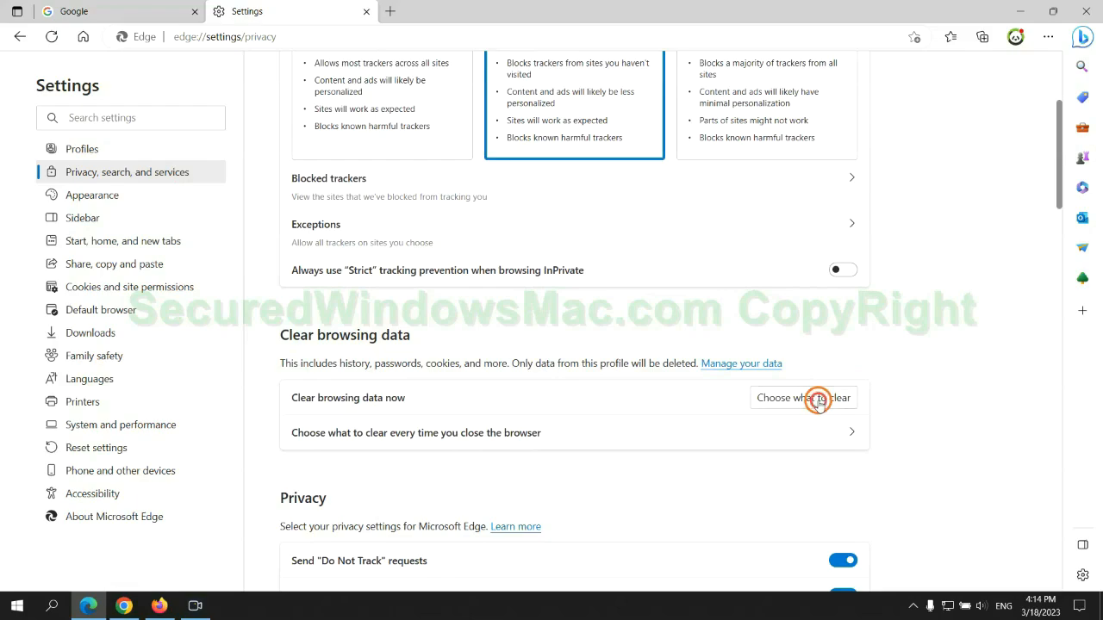
{"action": "left_click", "coordinate": [802, 397]}
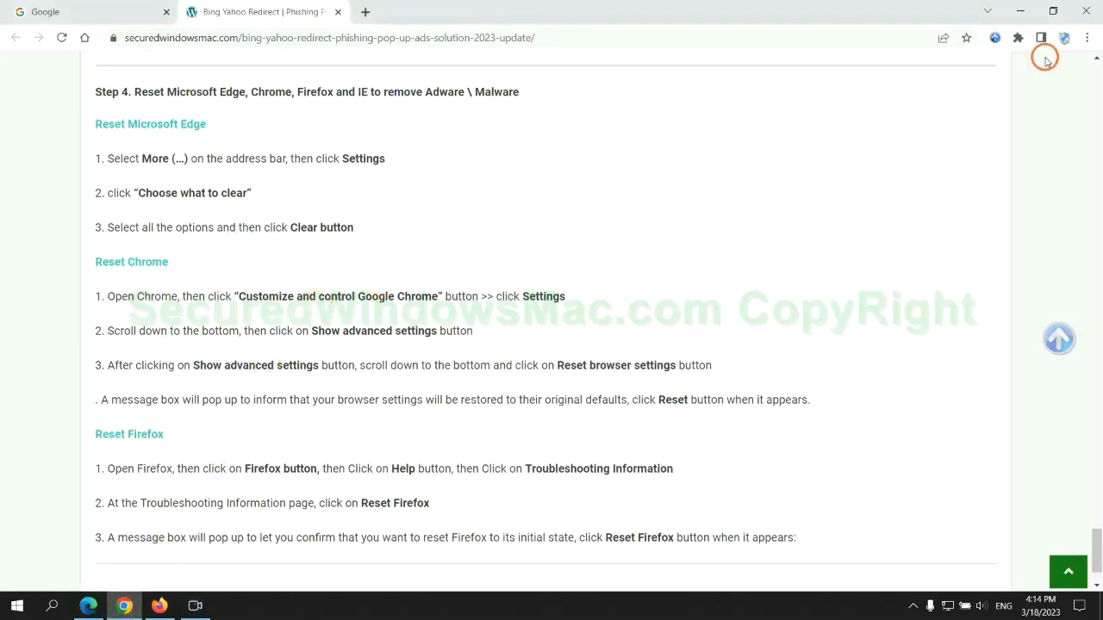
Search Chrome settings for 'reset' and bring up the Restore settings to original defaults confirmation.
{"action": "left_click", "coordinate": [1087, 37]}
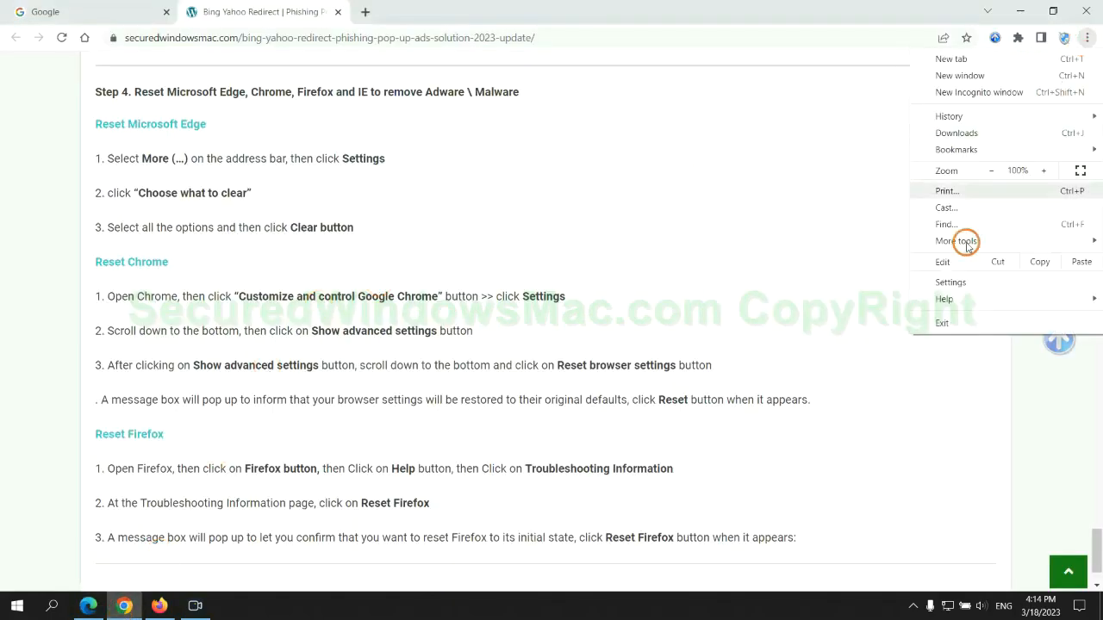
{"action": "left_click", "coordinate": [950, 282]}
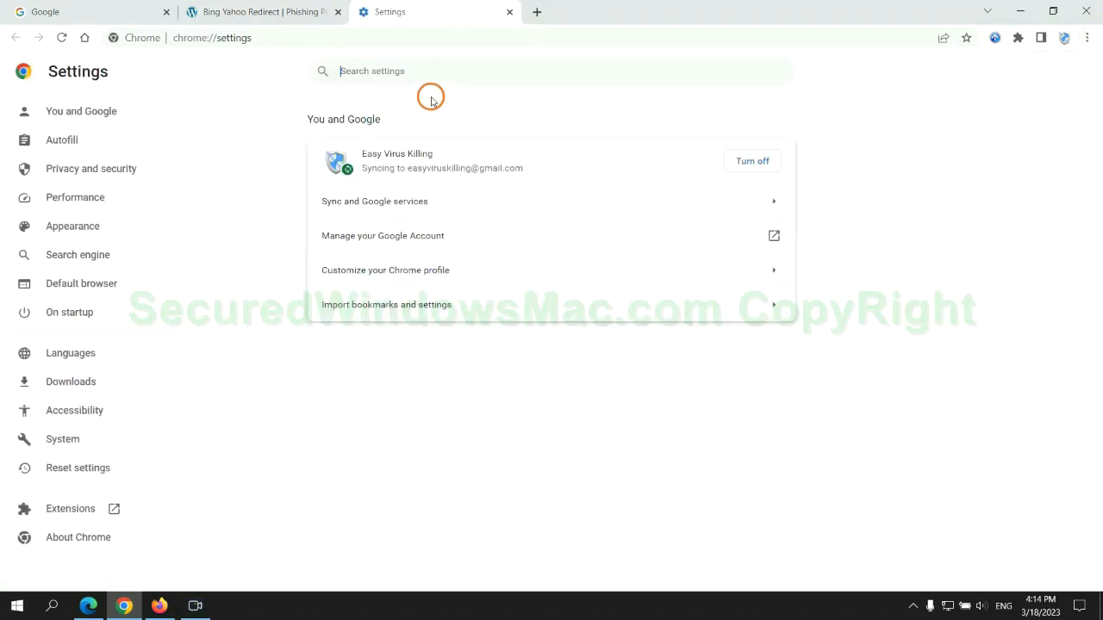
{"action": "type", "text": "reset"}
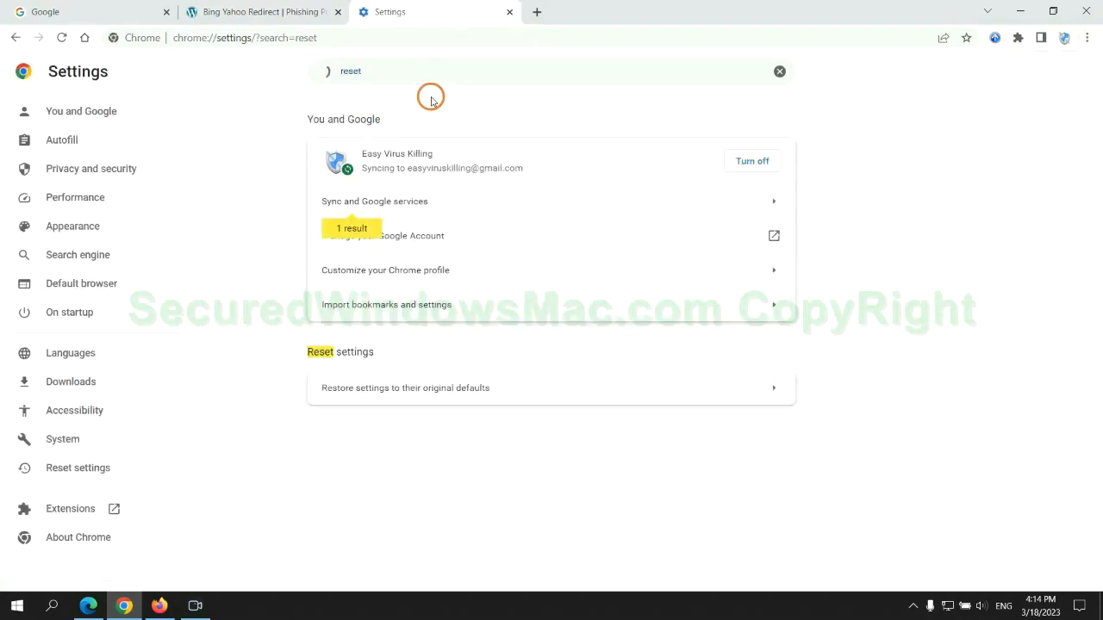
{"action": "left_click", "coordinate": [404, 387]}
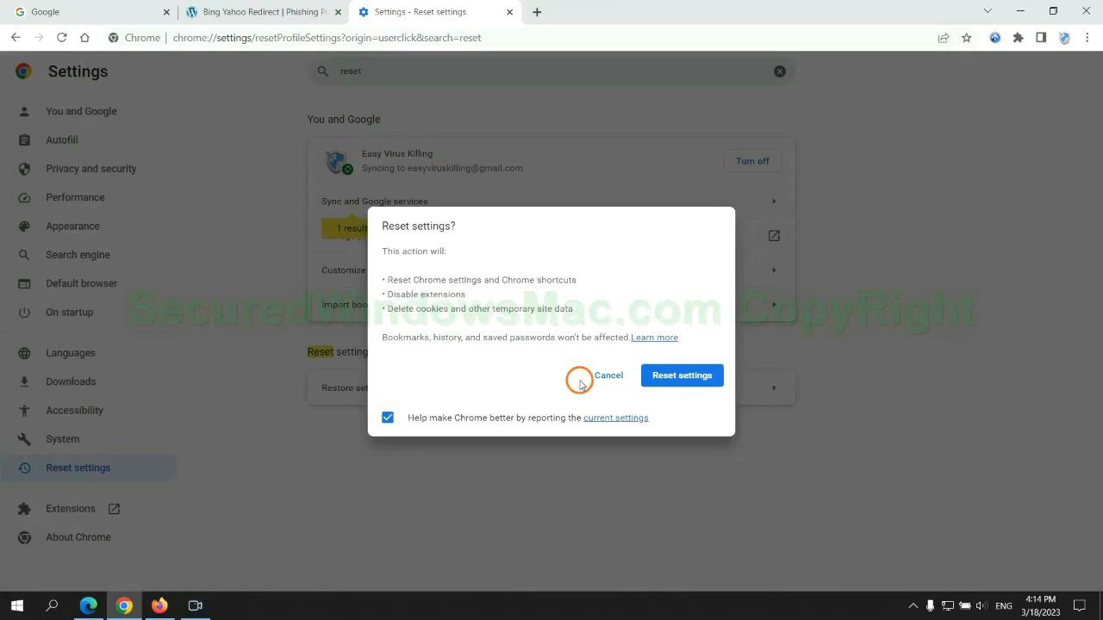
{"action": "mouse_move", "coordinate": [157, 591]}
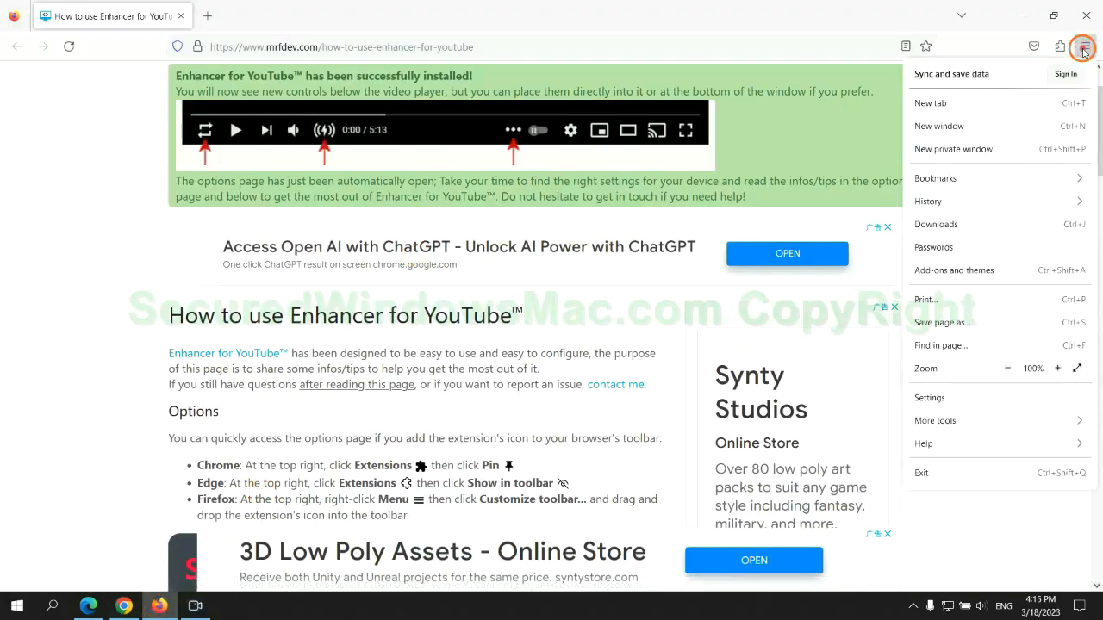
Open Firefox's Troubleshooting Information page and start Refresh Firefox.
{"action": "left_click", "coordinate": [922, 443]}
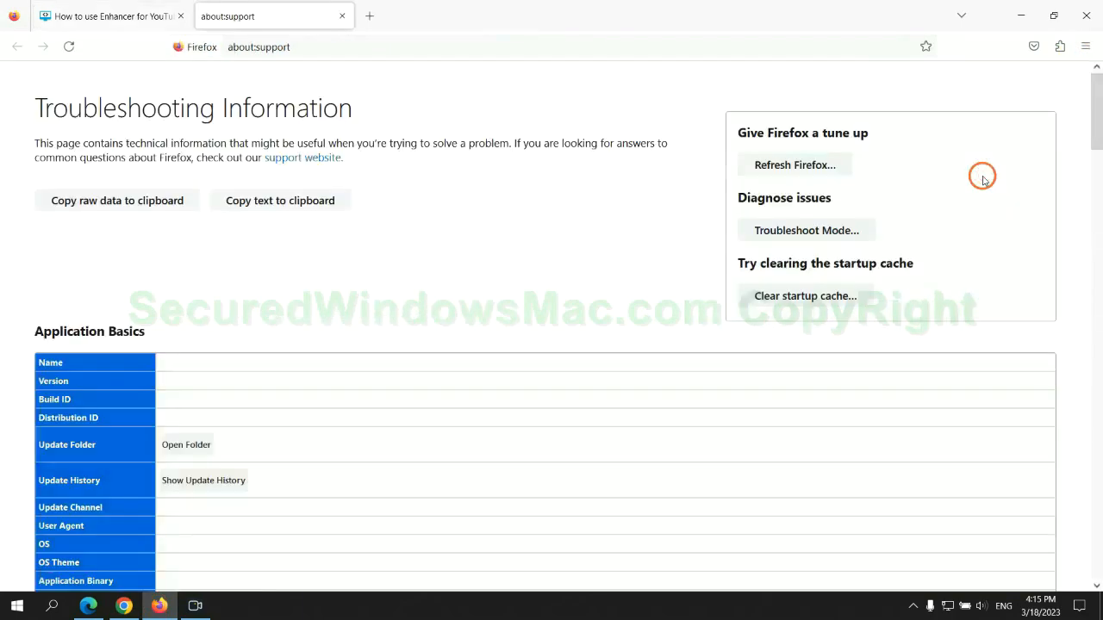
{"action": "left_click", "coordinate": [794, 165]}
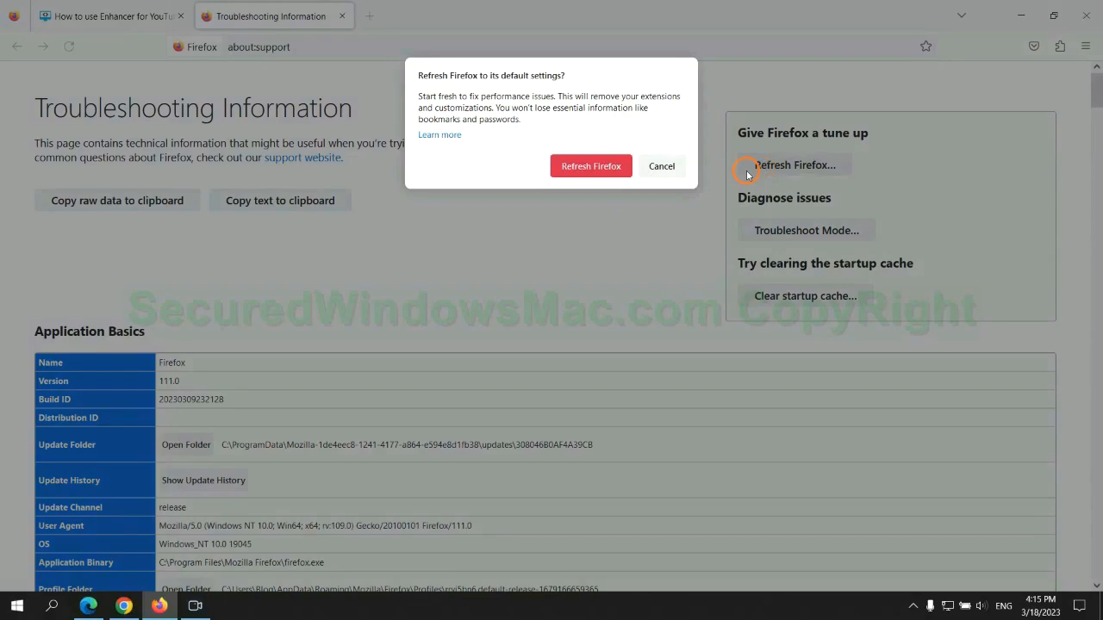
{"action": "mouse_move", "coordinate": [205, 498]}
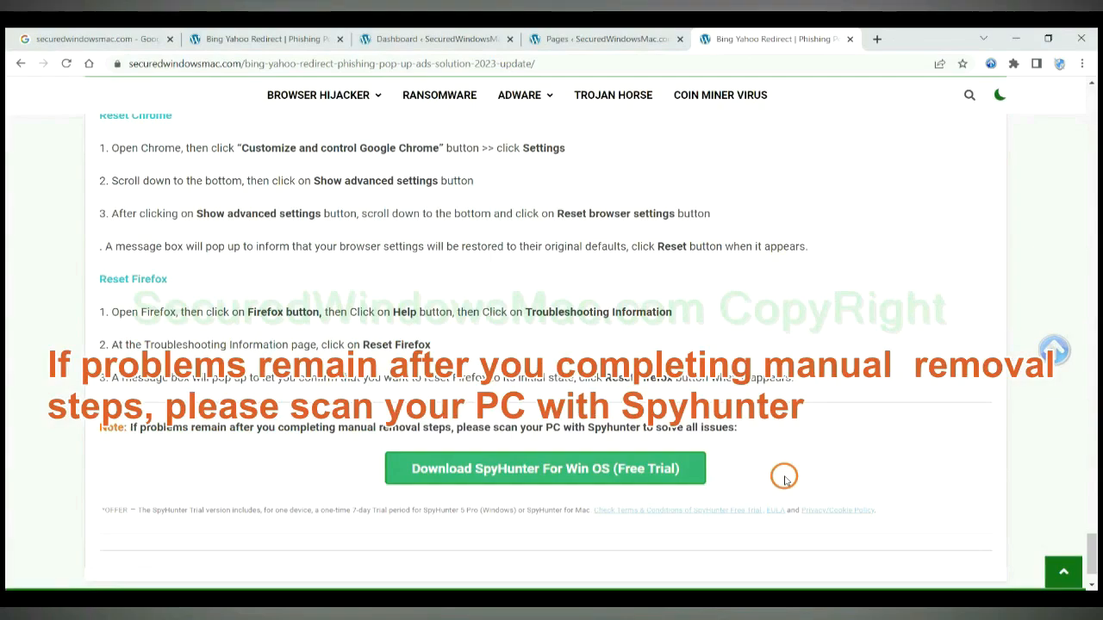
{"action": "mouse_move", "coordinate": [138, 431]}
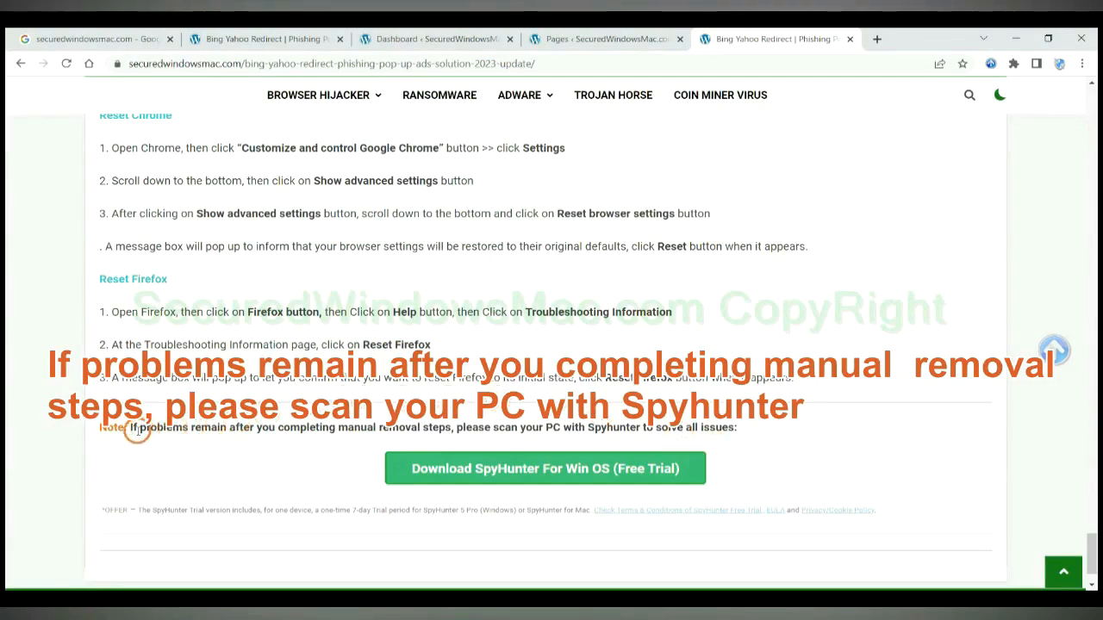
Select the opening words of the guide's SpyHunter scan note.
{"action": "left_click_drag", "start_coordinate": [129, 427], "coordinate": [249, 427]}
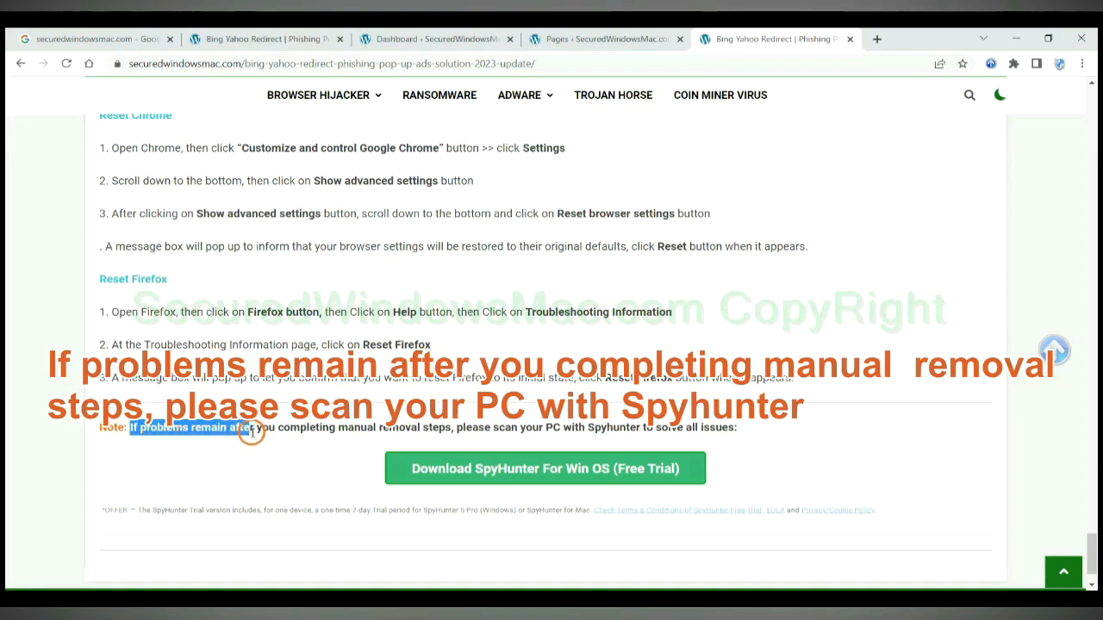